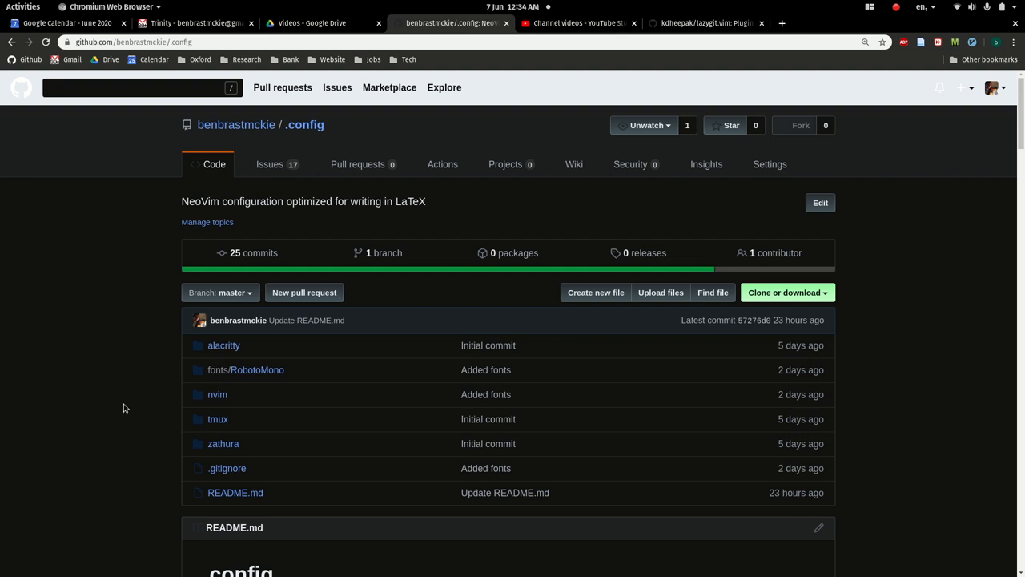
mouse_move(237, 394)
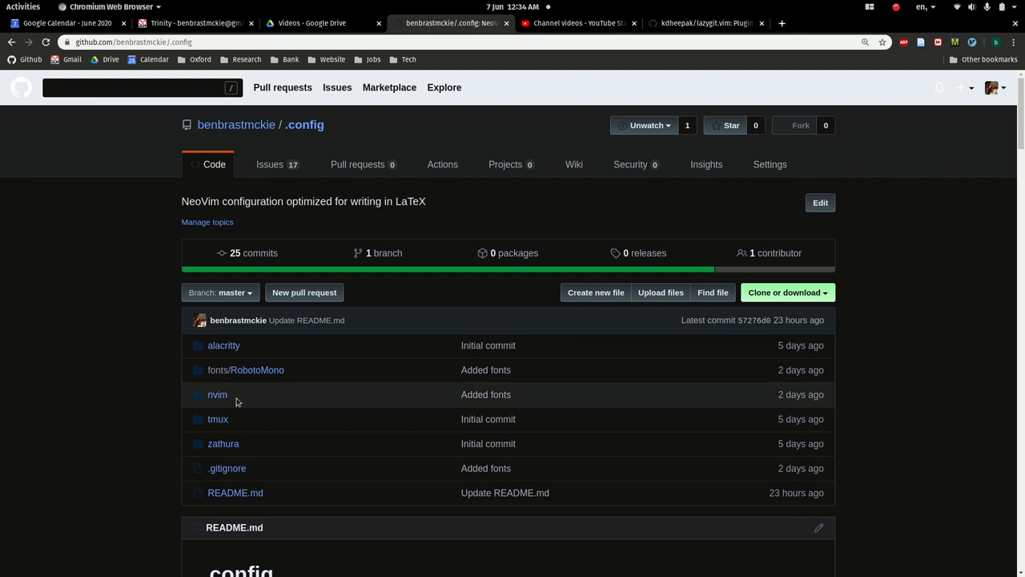
mouse_move(223, 442)
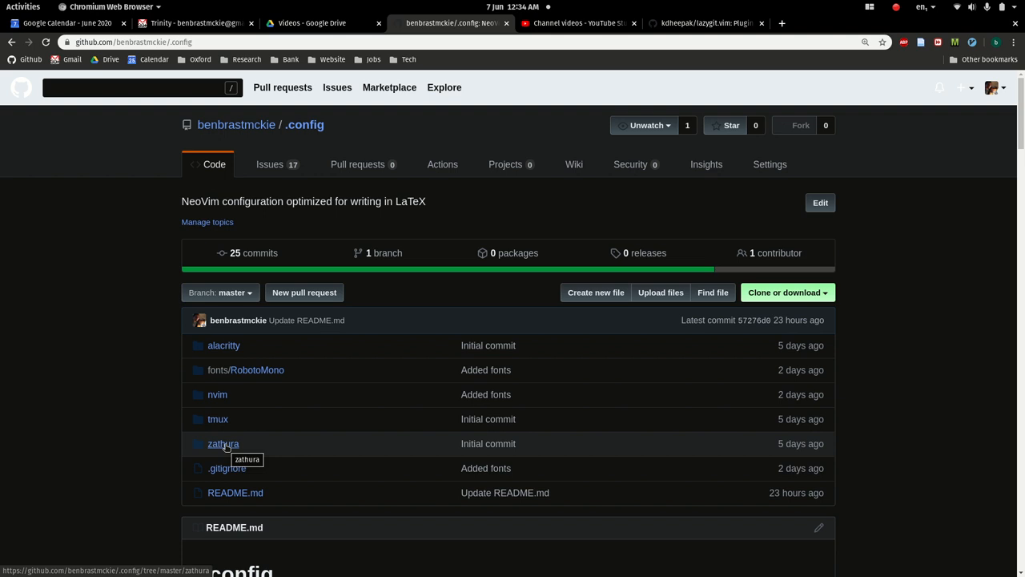
mouse_move(244, 346)
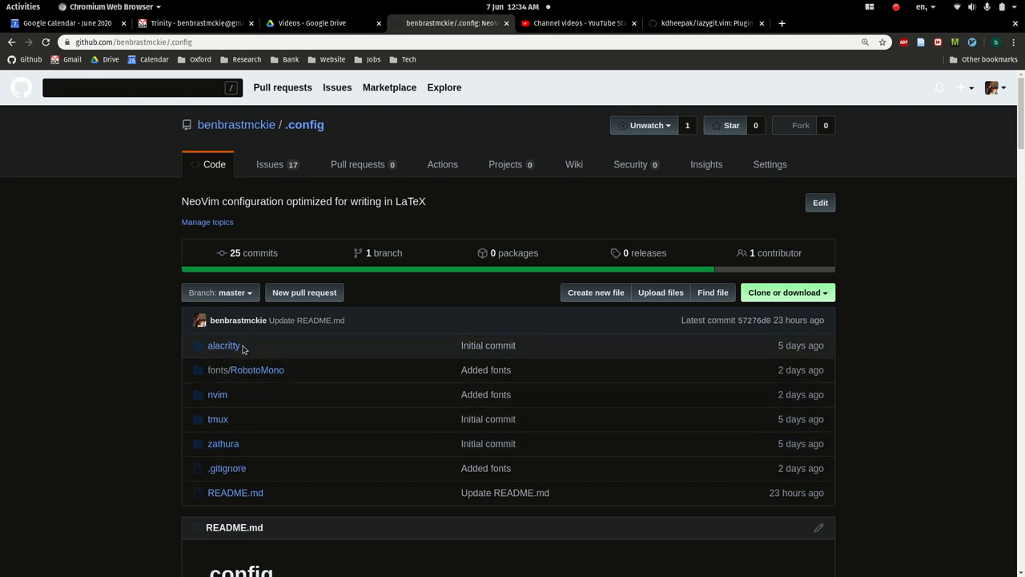
mouse_move(231, 420)
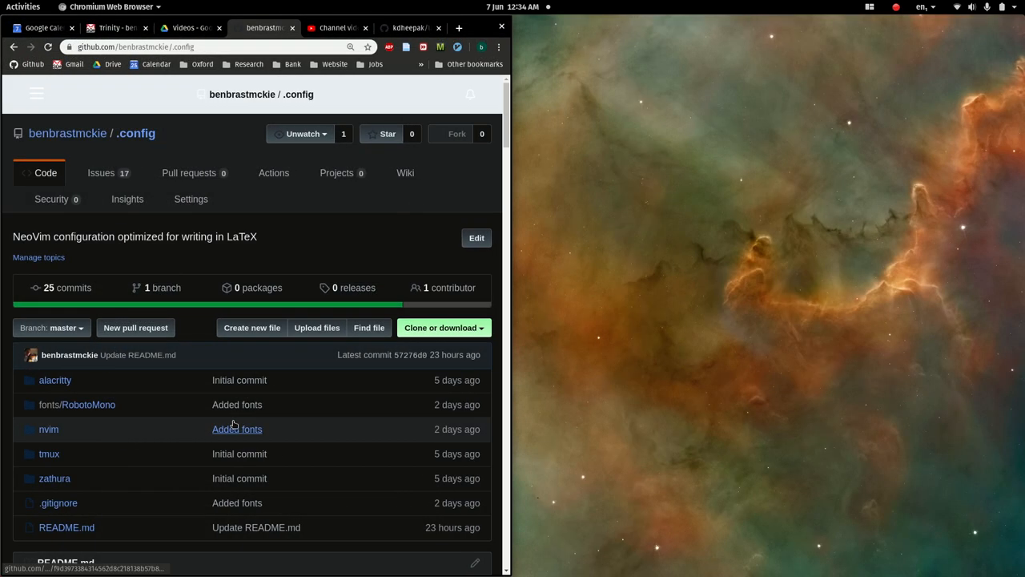
Launch GNOME Terminal via the 'term' search and scroll the GitHub .config page down to its README.
type("term")
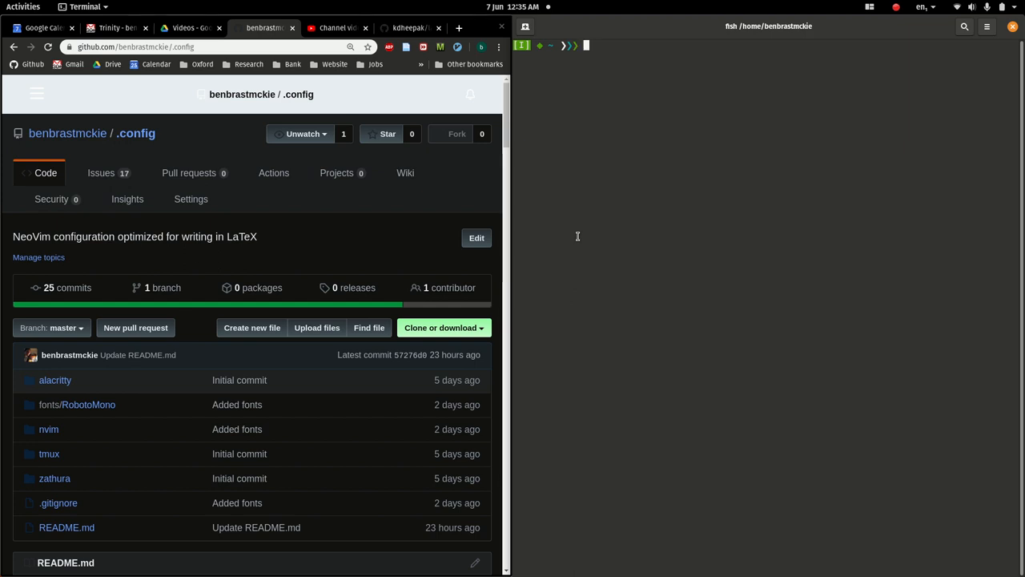
mouse_move(683, 159)
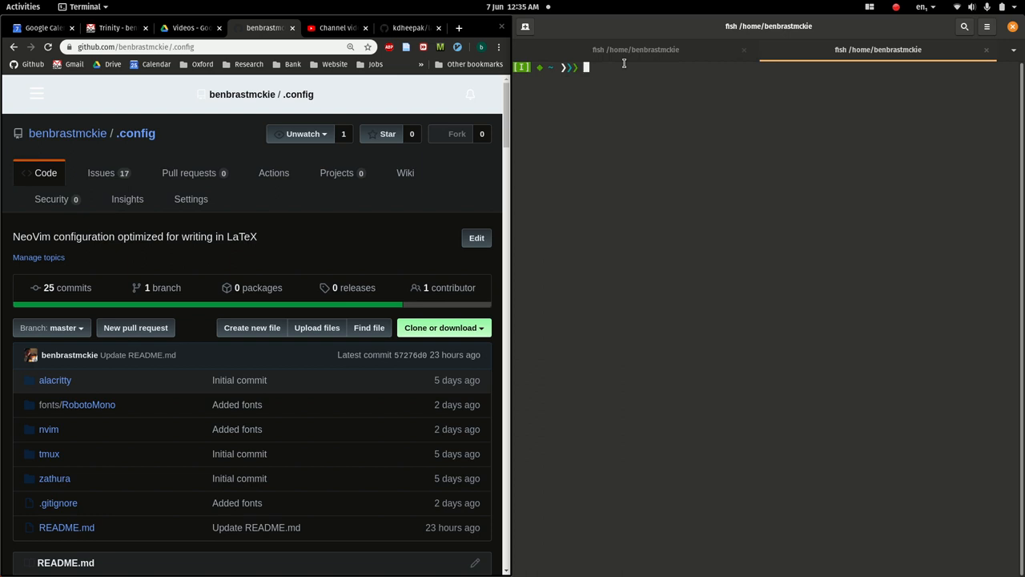
mouse_move(641, 133)
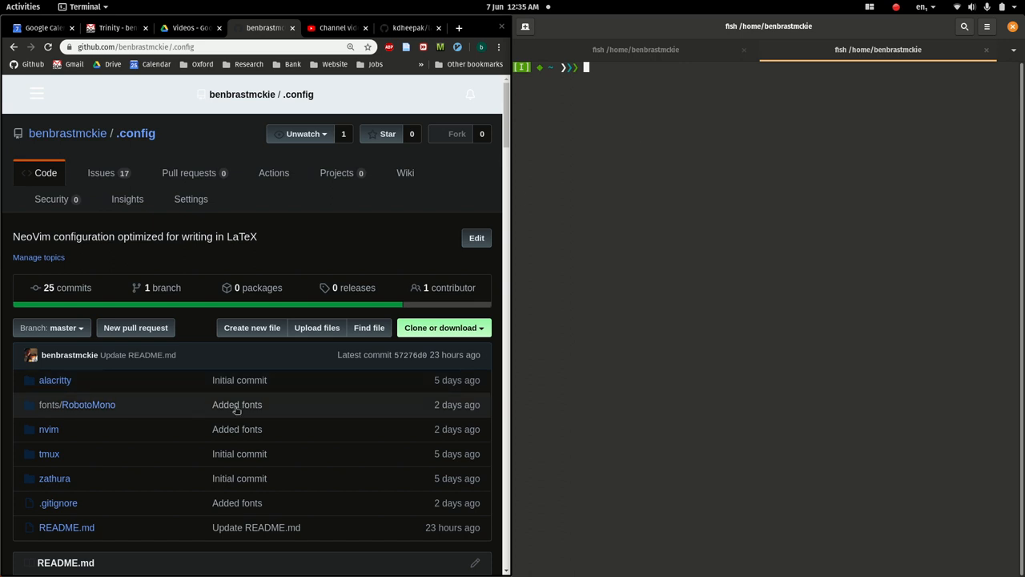
mouse_move(174, 455)
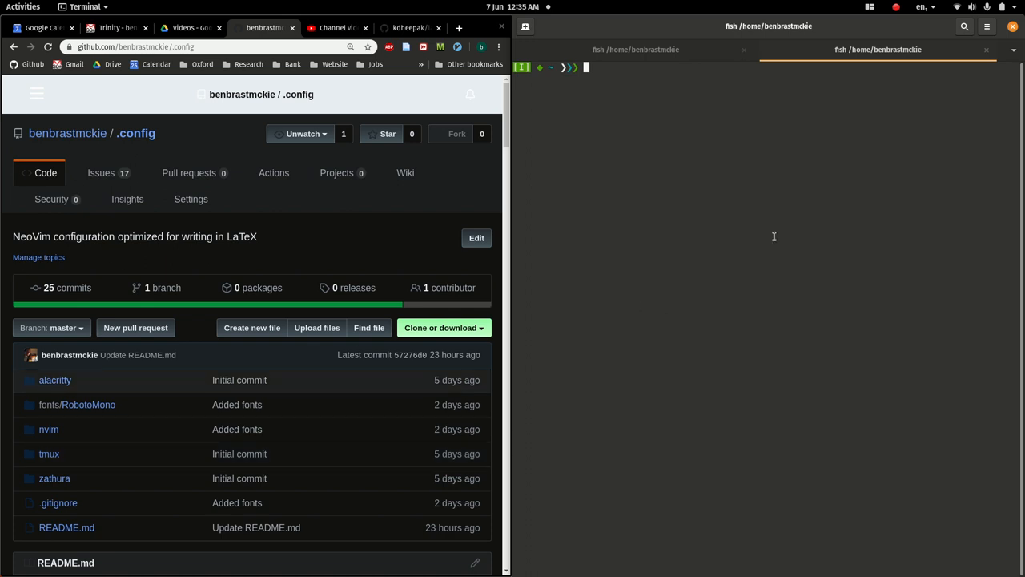
mouse_move(711, 154)
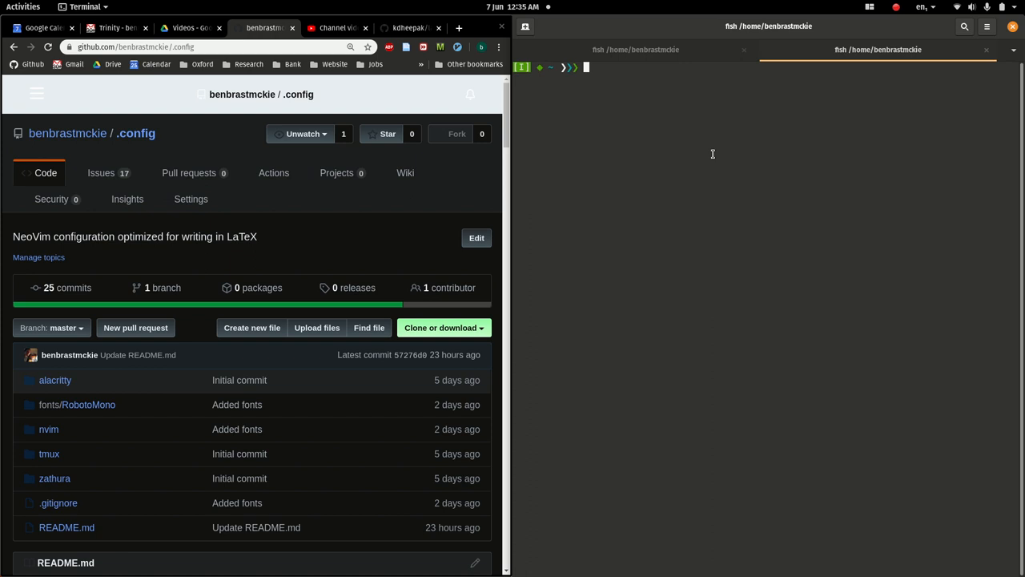
mouse_move(135, 326)
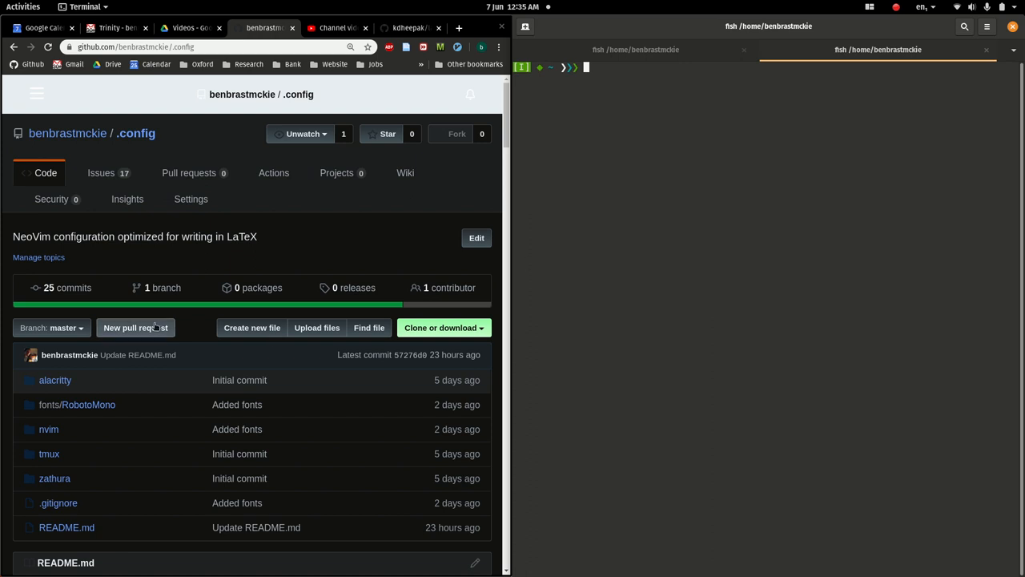
scroll("down", 3)
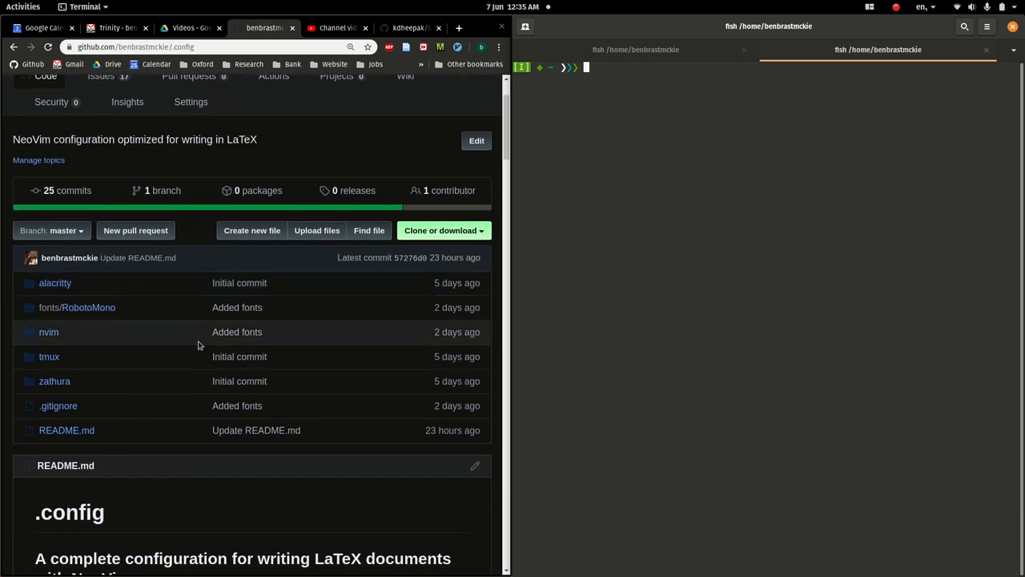
mouse_move(695, 232)
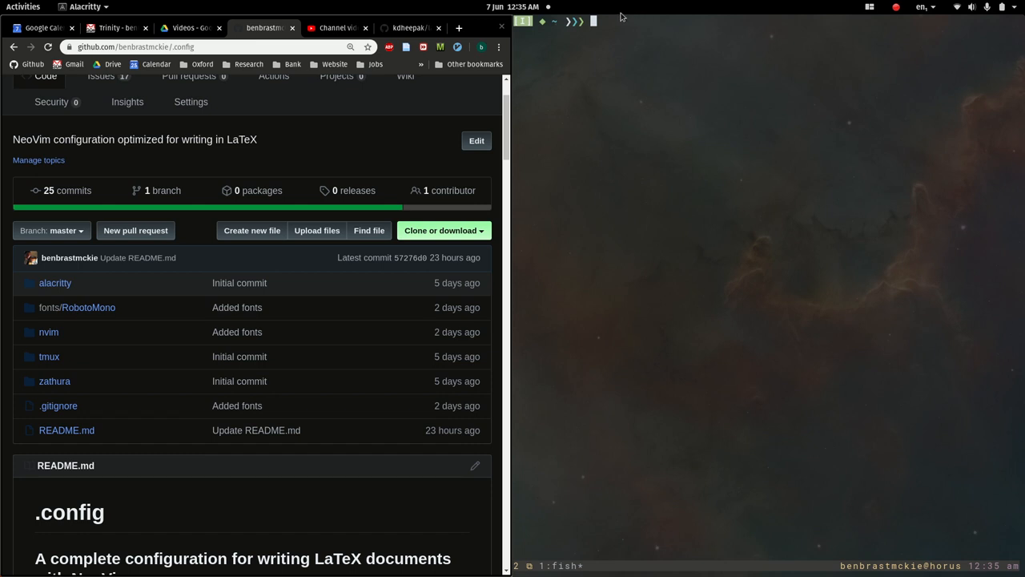
mouse_move(673, 64)
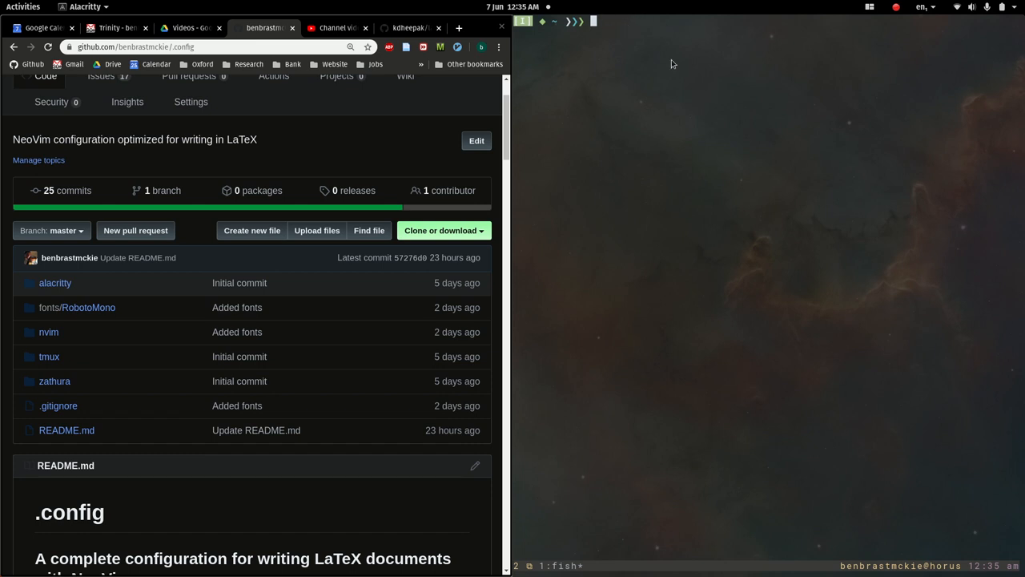
mouse_move(596, 48)
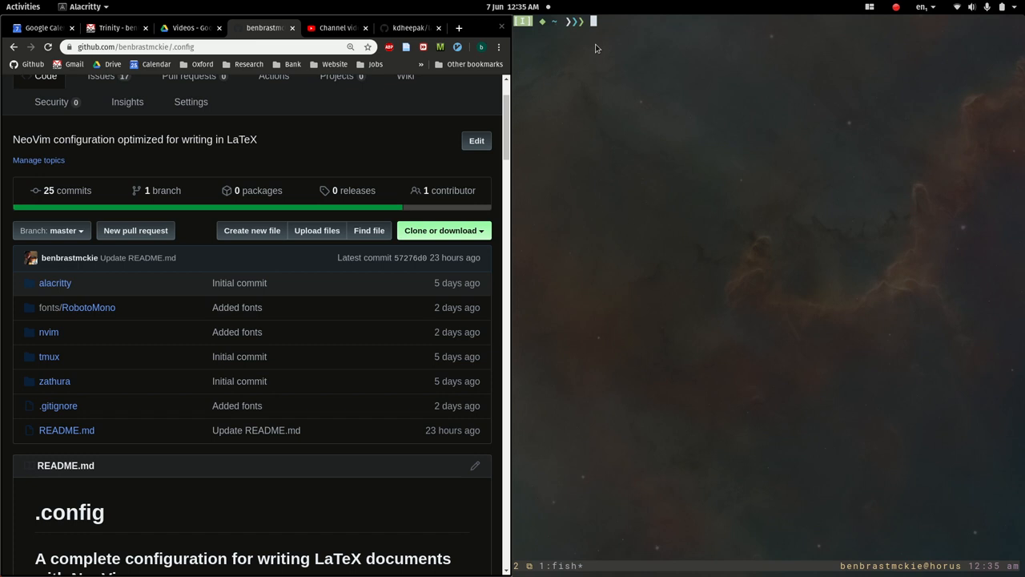
mouse_move(48, 355)
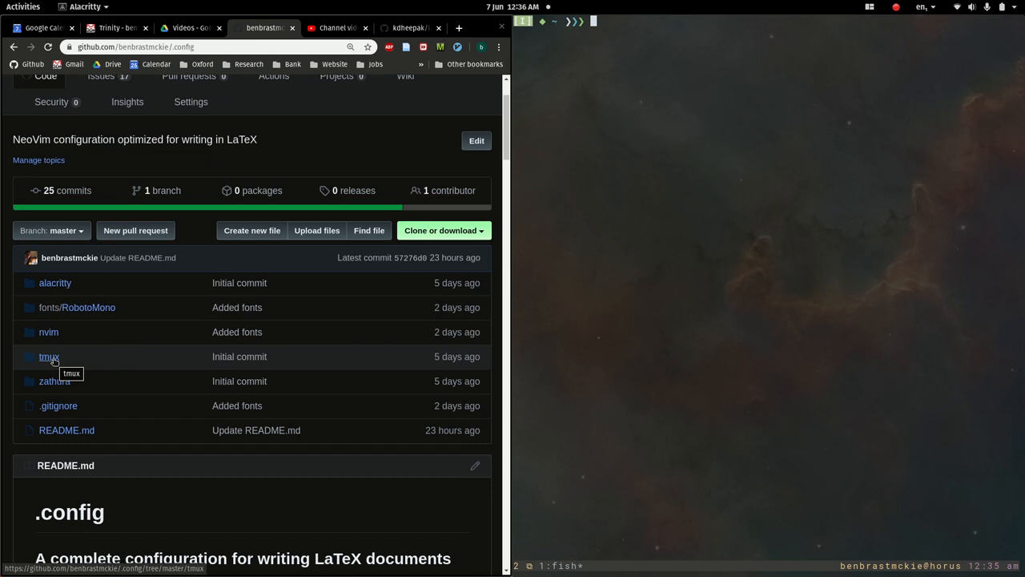
mouse_move(59, 365)
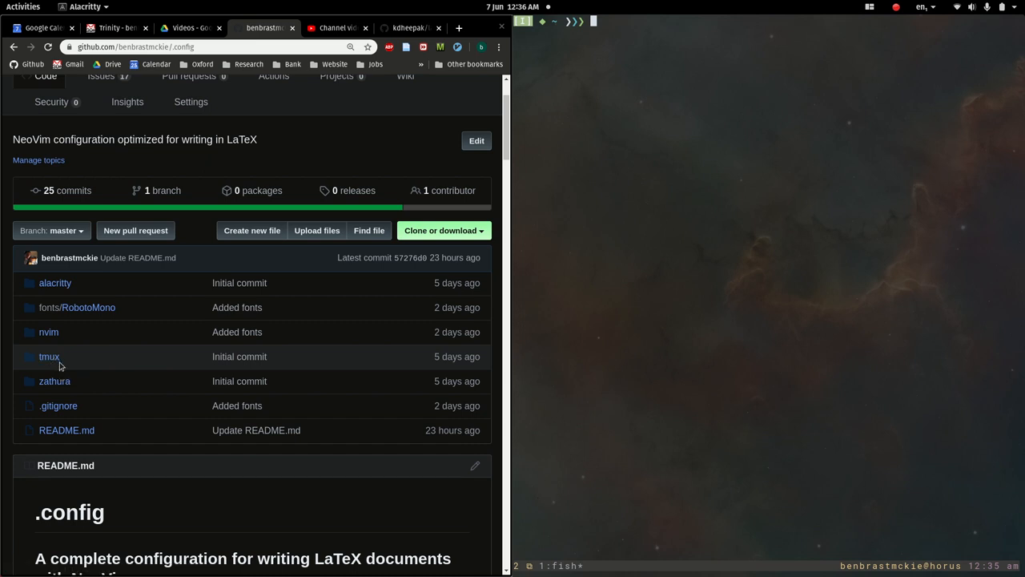
mouse_move(729, 343)
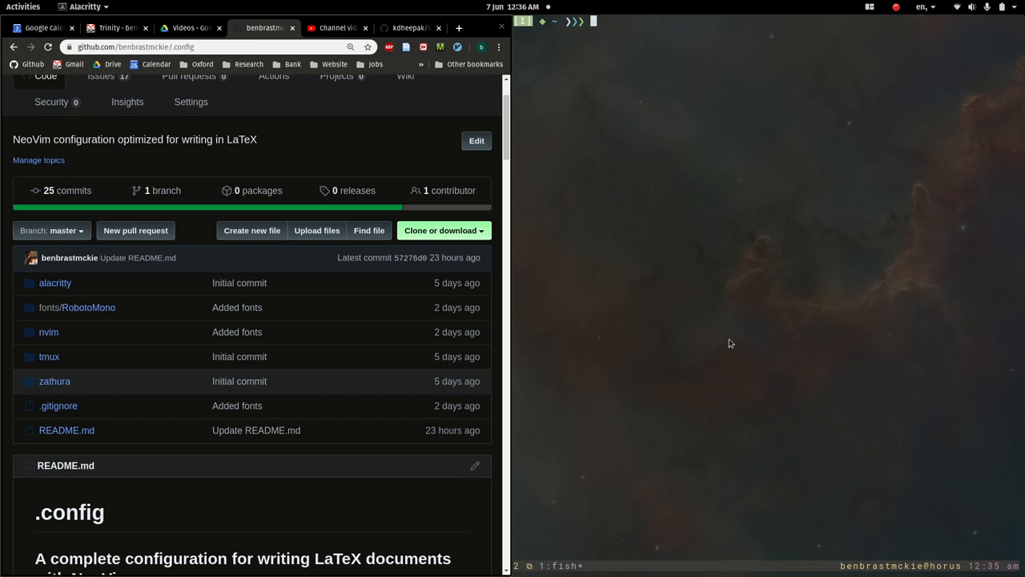
mouse_move(573, 365)
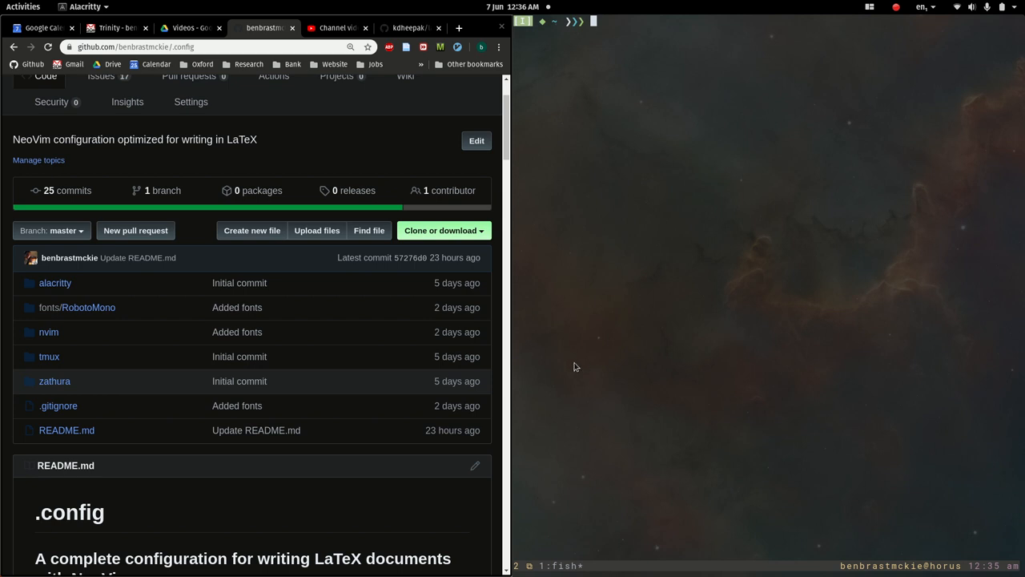
mouse_move(655, 65)
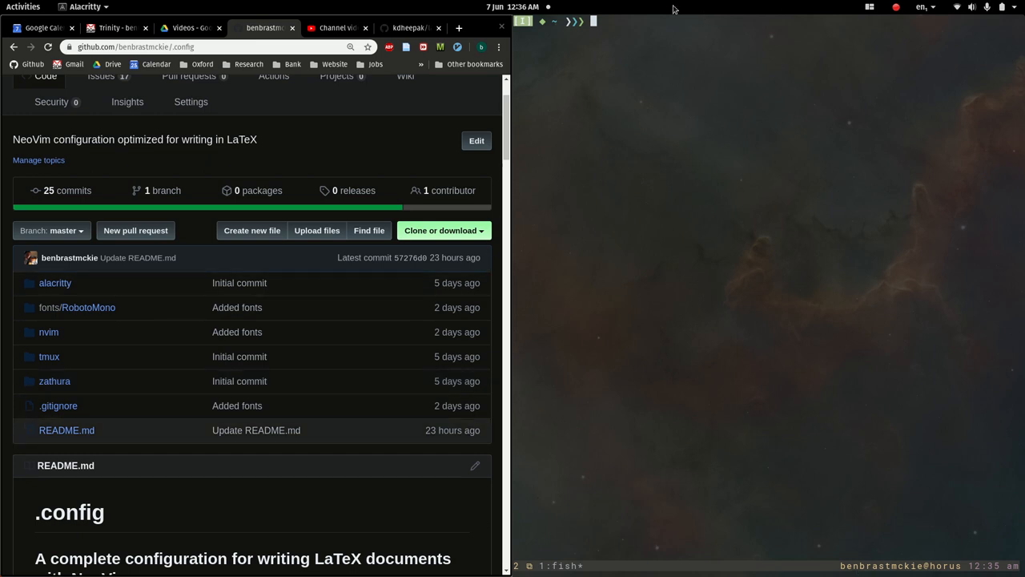
mouse_move(530, 471)
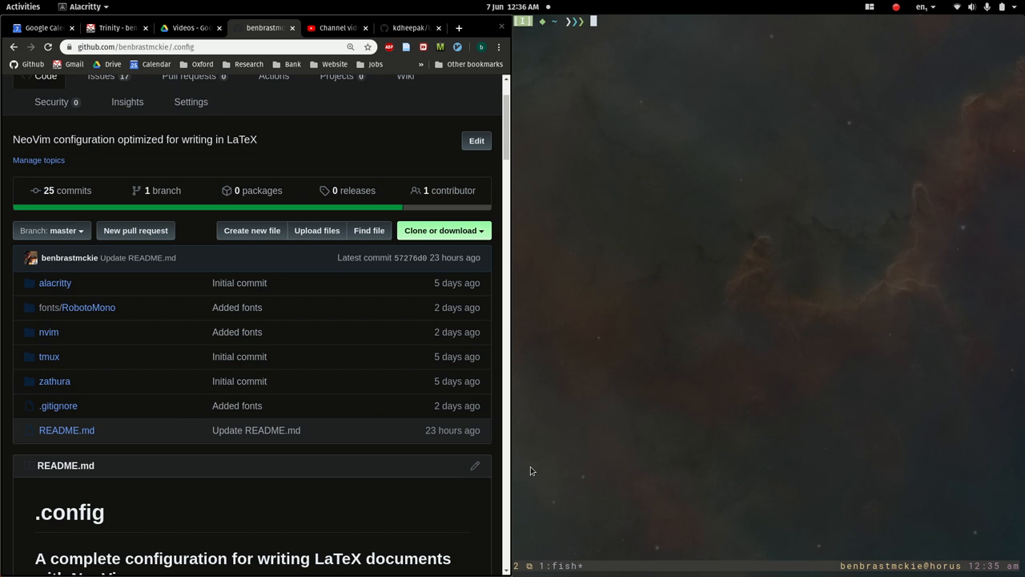
mouse_move(545, 420)
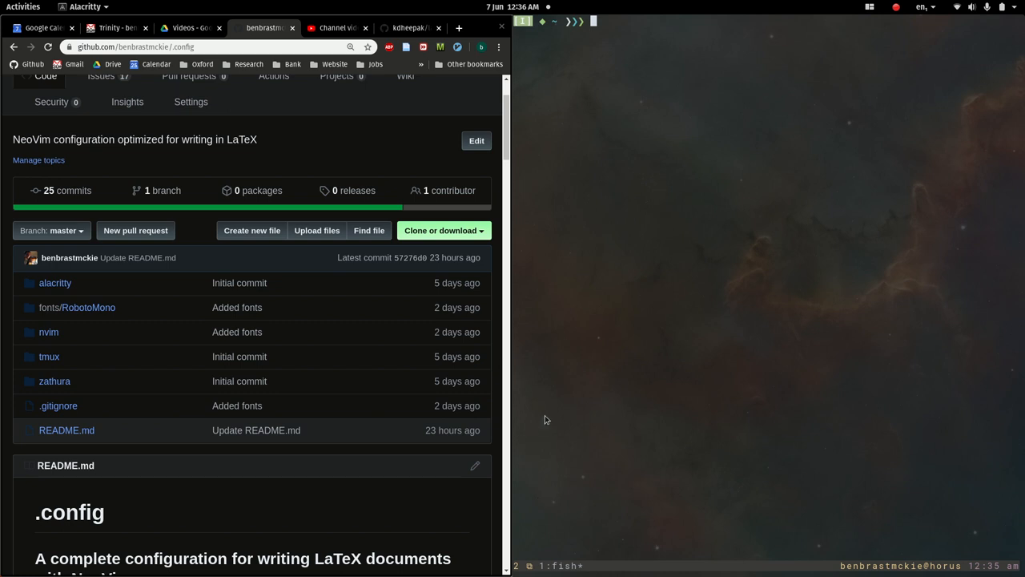
mouse_move(556, 445)
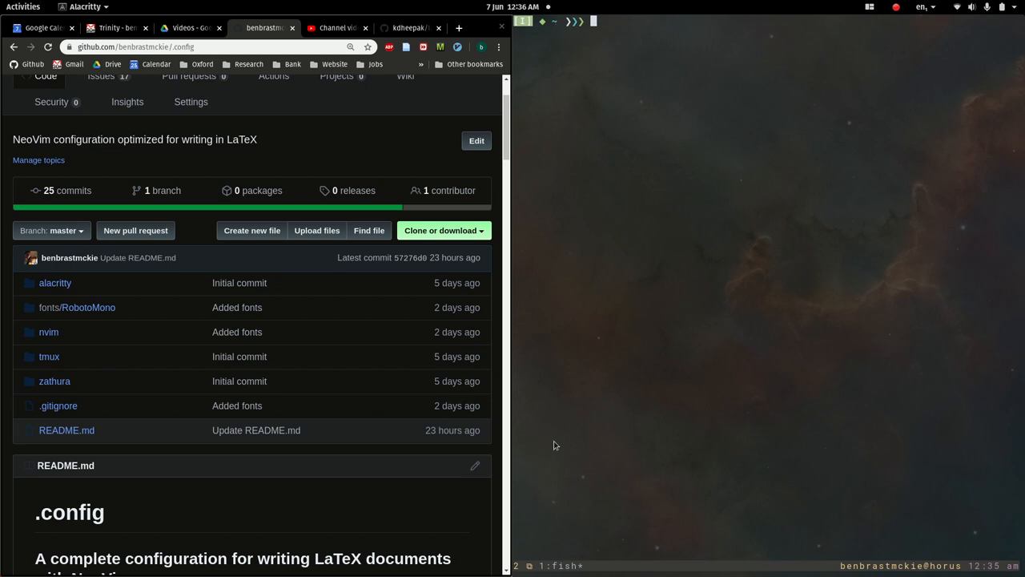
mouse_move(651, 391)
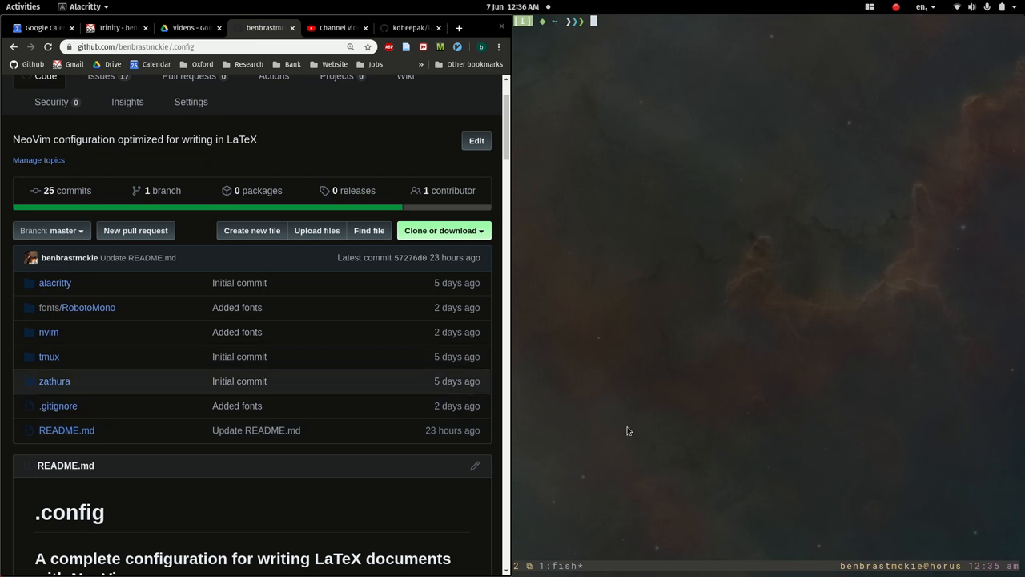
mouse_move(788, 461)
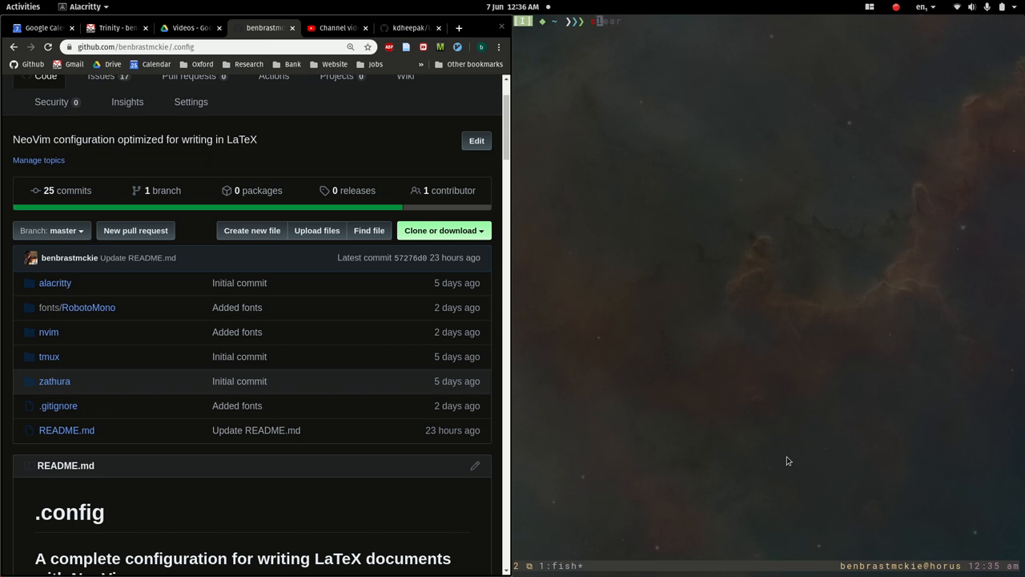
Change directory to Documents/Philosophy/Papers/Completeness, landing on the git master branch.
type("cd Documents/Philosophy/Papers/Completeness/")
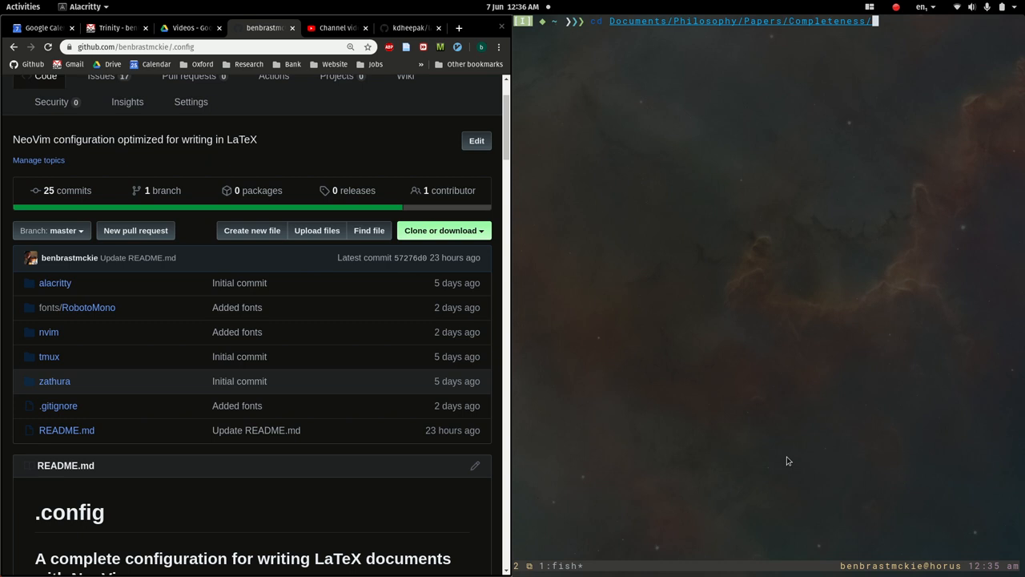
mouse_move(774, 149)
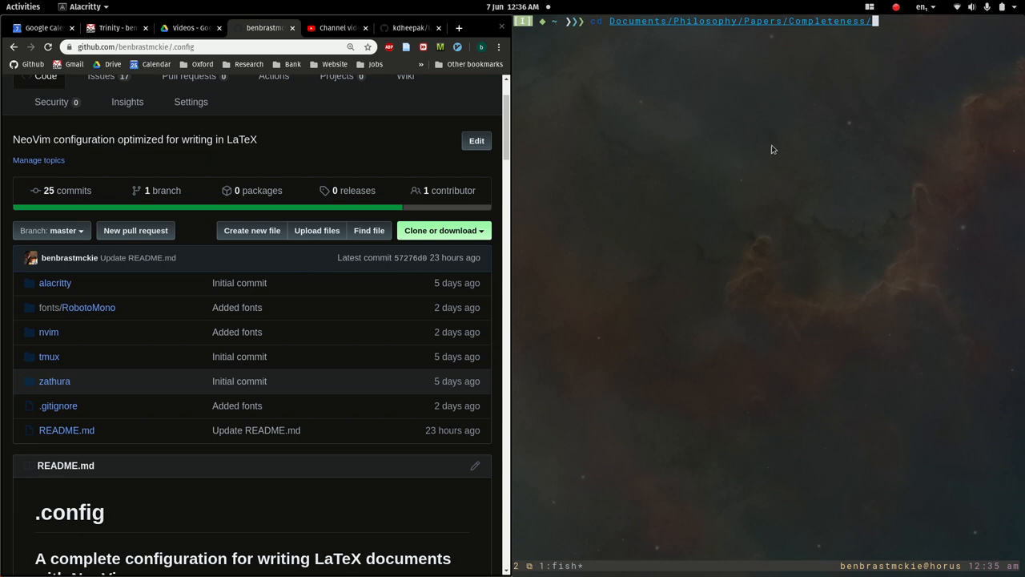
mouse_move(601, 30)
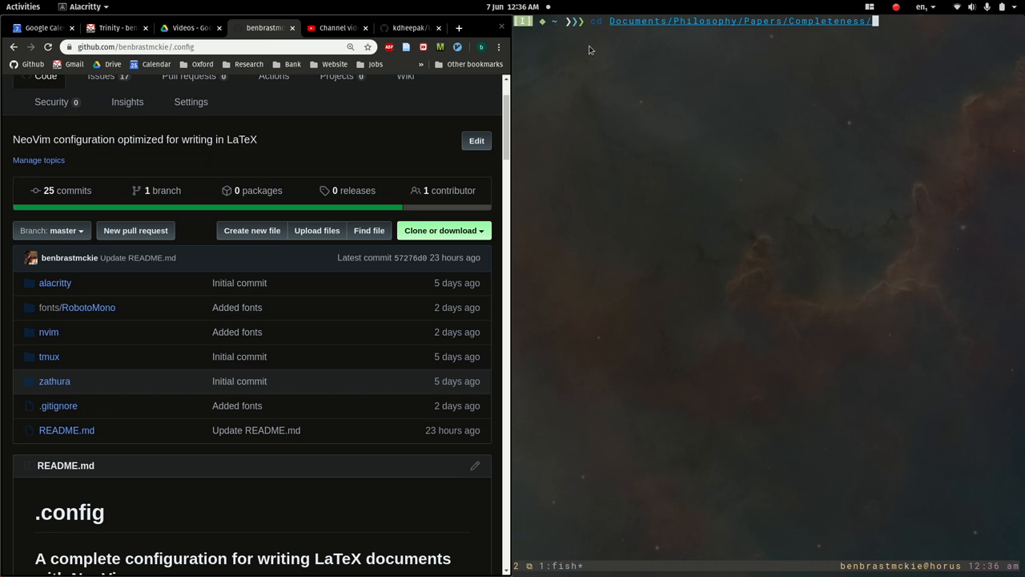
mouse_move(553, 36)
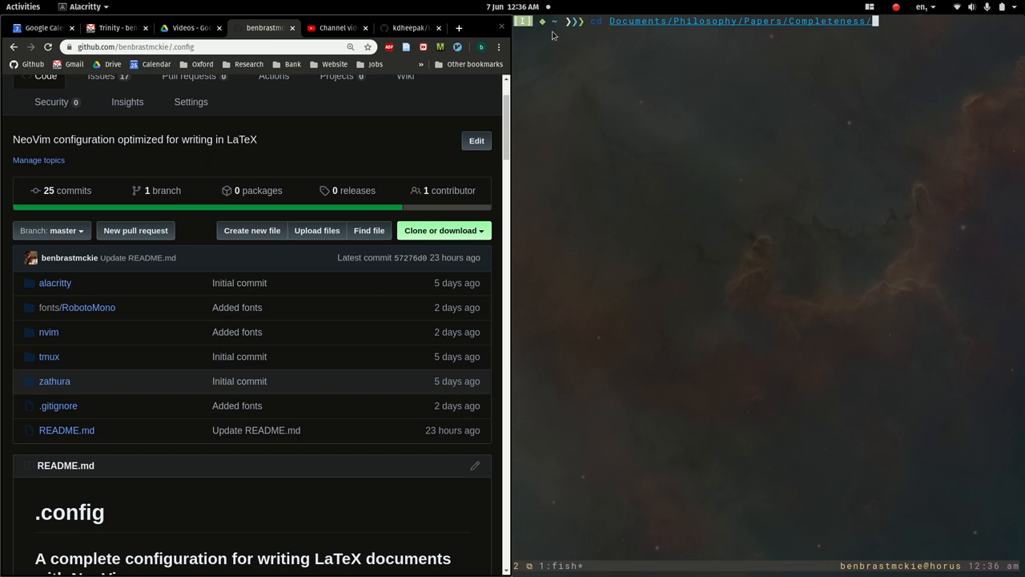
mouse_move(564, 55)
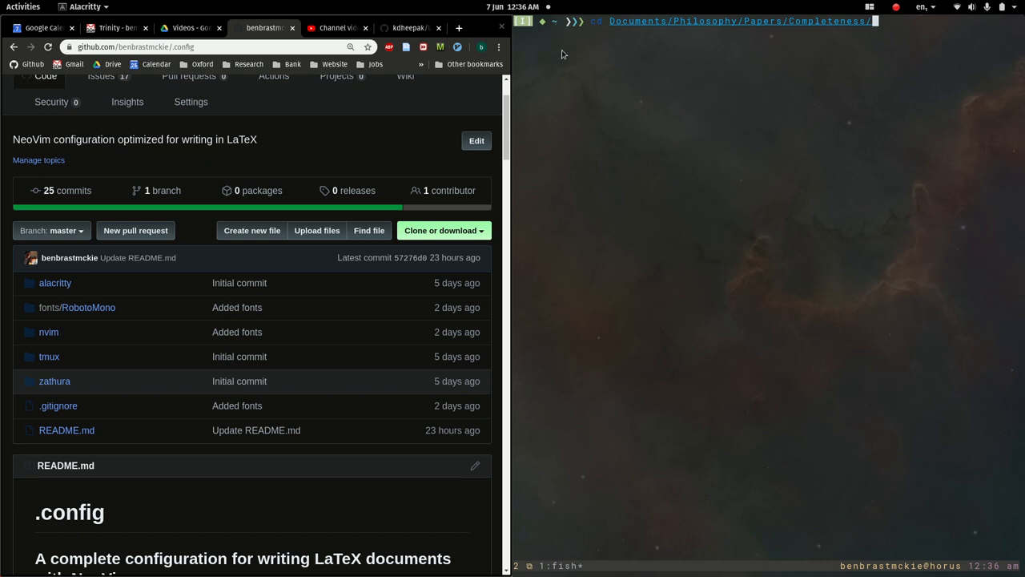
mouse_move(826, 26)
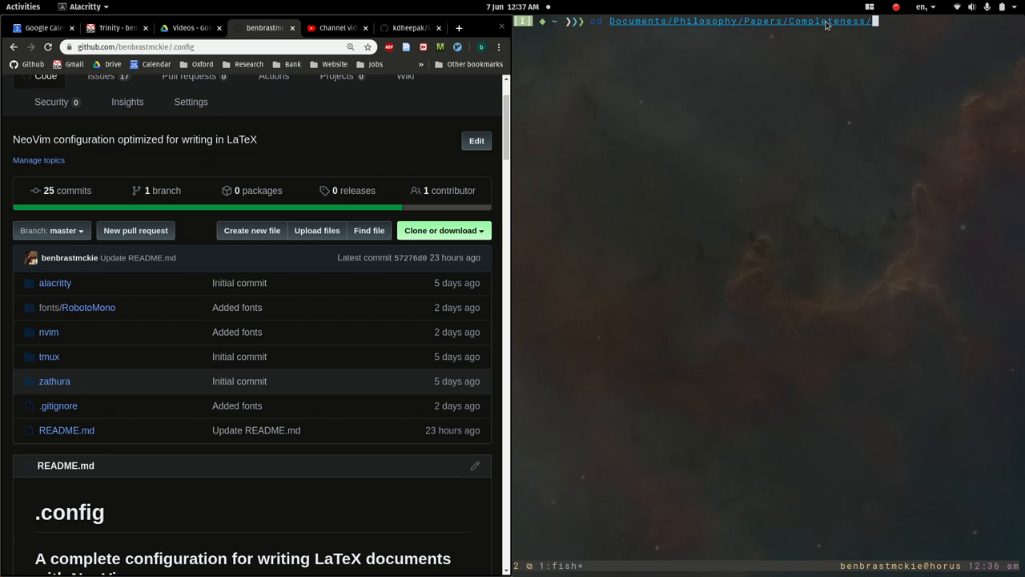
key("Return")
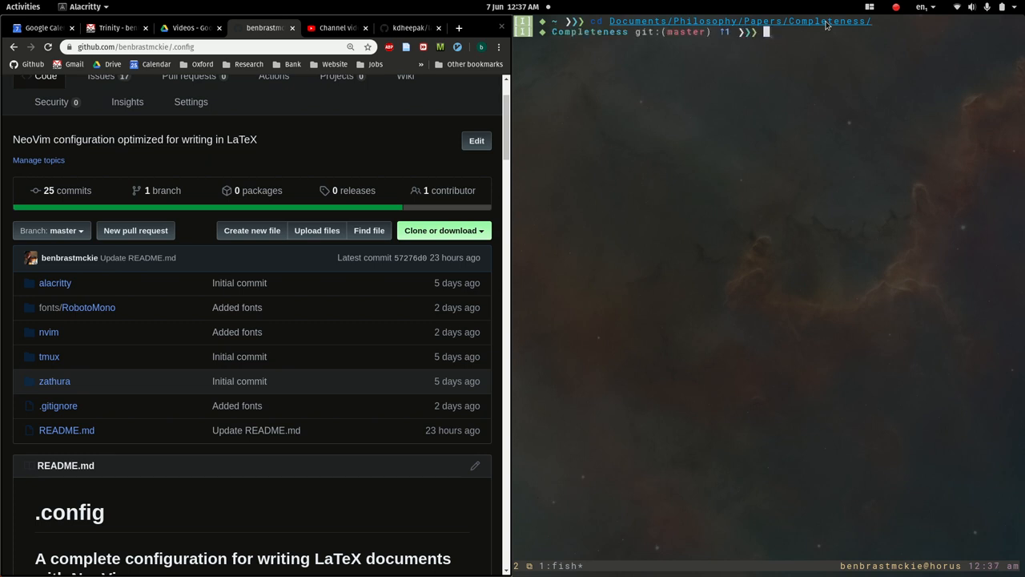
mouse_move(658, 67)
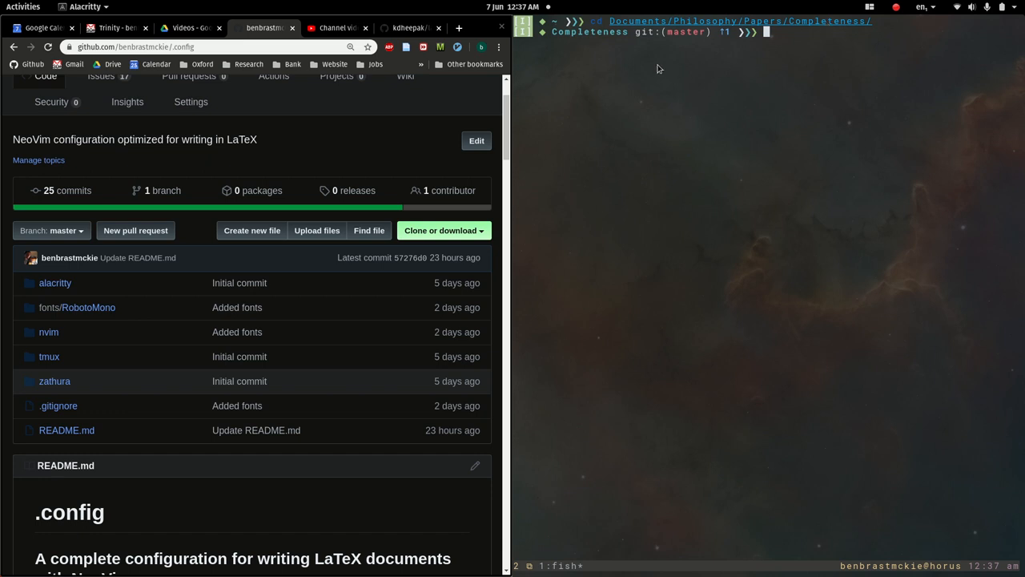
mouse_move(639, 42)
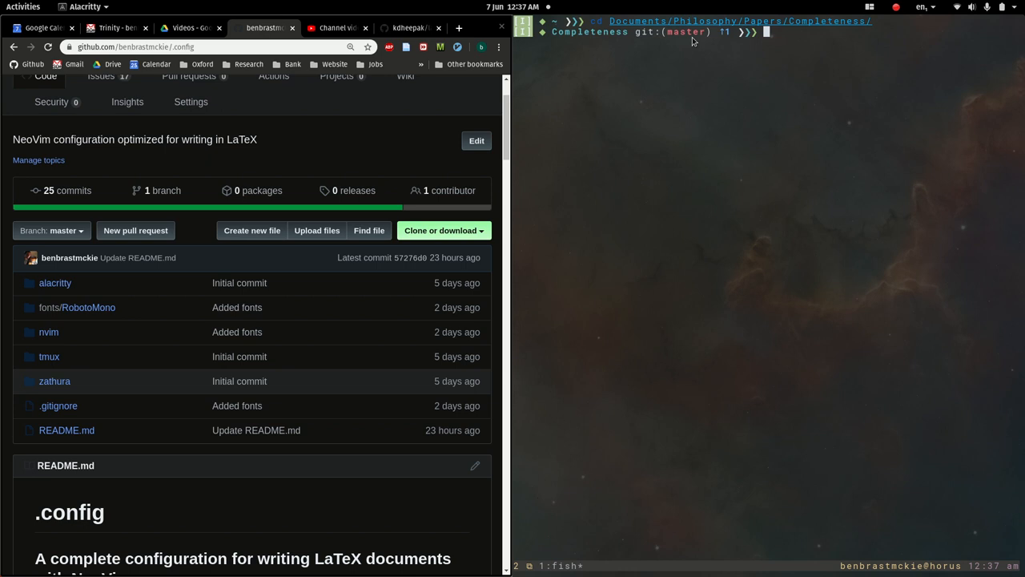
mouse_move(715, 45)
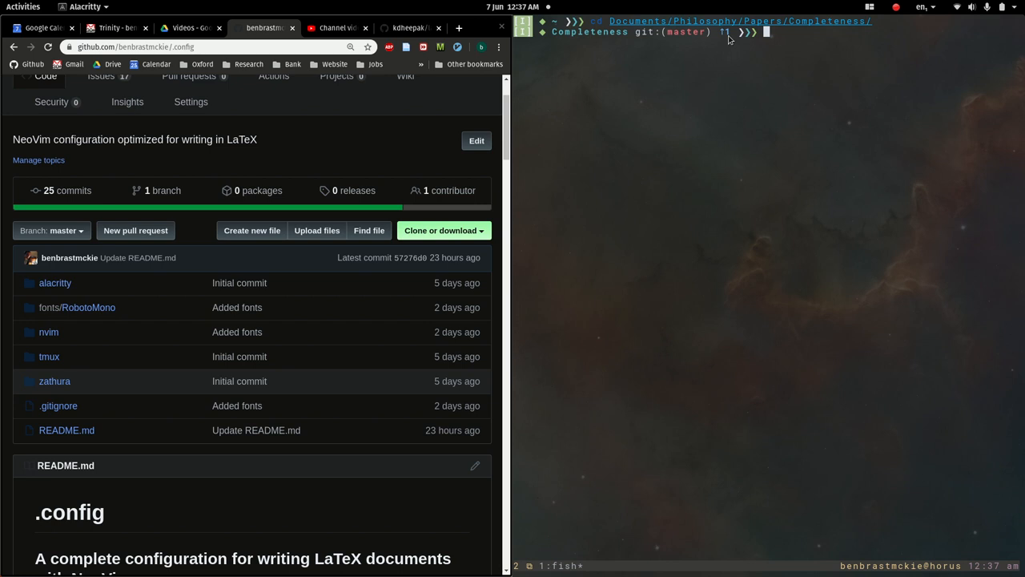
Run git status showing a clean tree one commit ahead, then cd back up to the home folder.
type("git status")
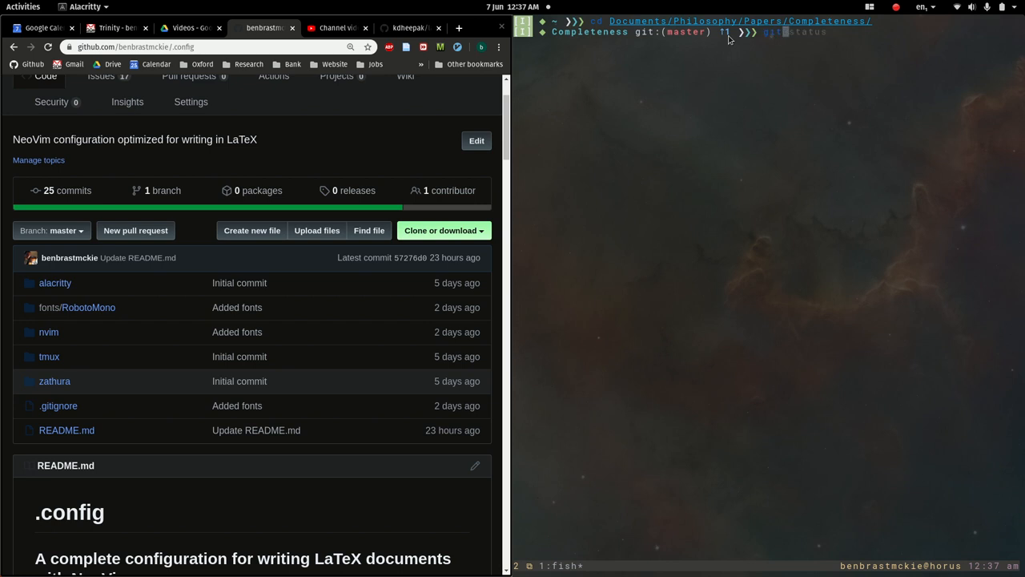
key("Return")
type("..")
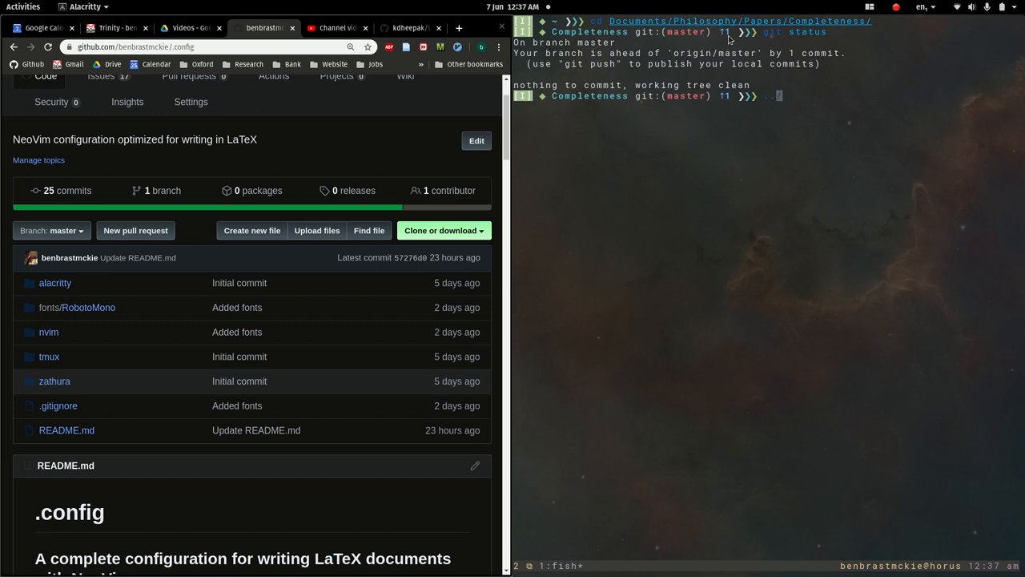
key("Return")
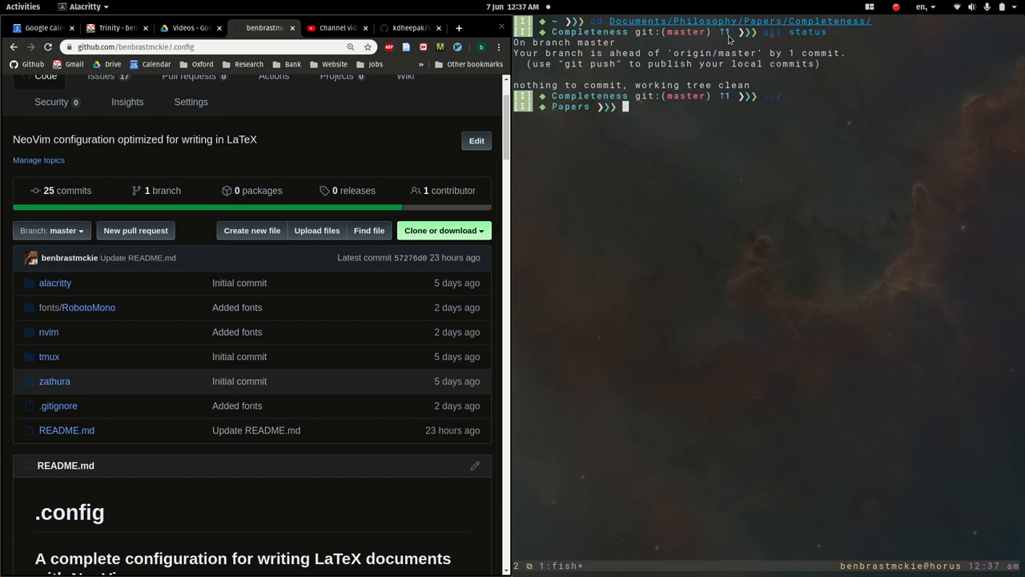
key("Return")
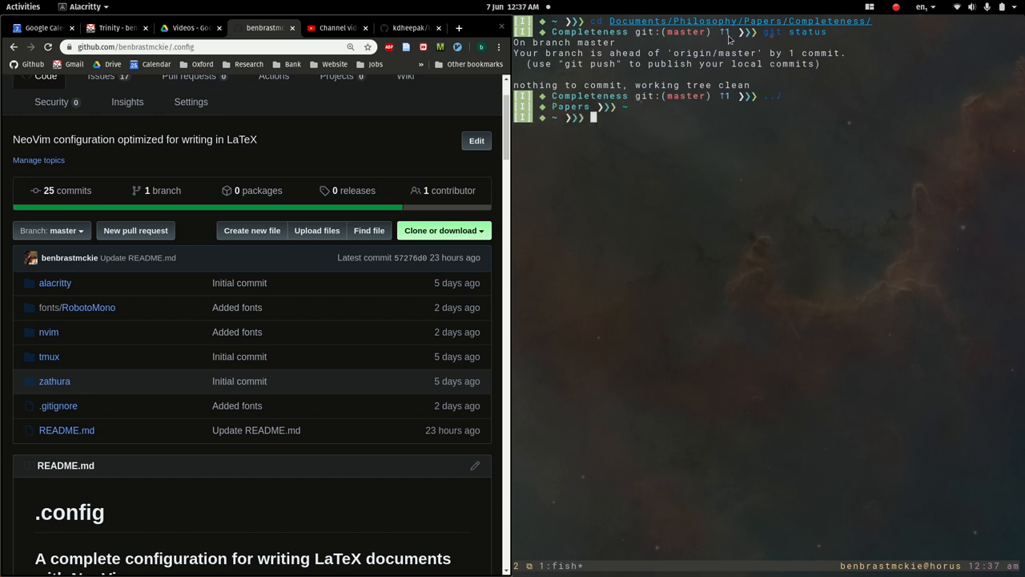
Enter the Completeness folder again in a second tmux window's fresh fish shell.
type("cd Documents/Philosophy/Papers/Completeness/")
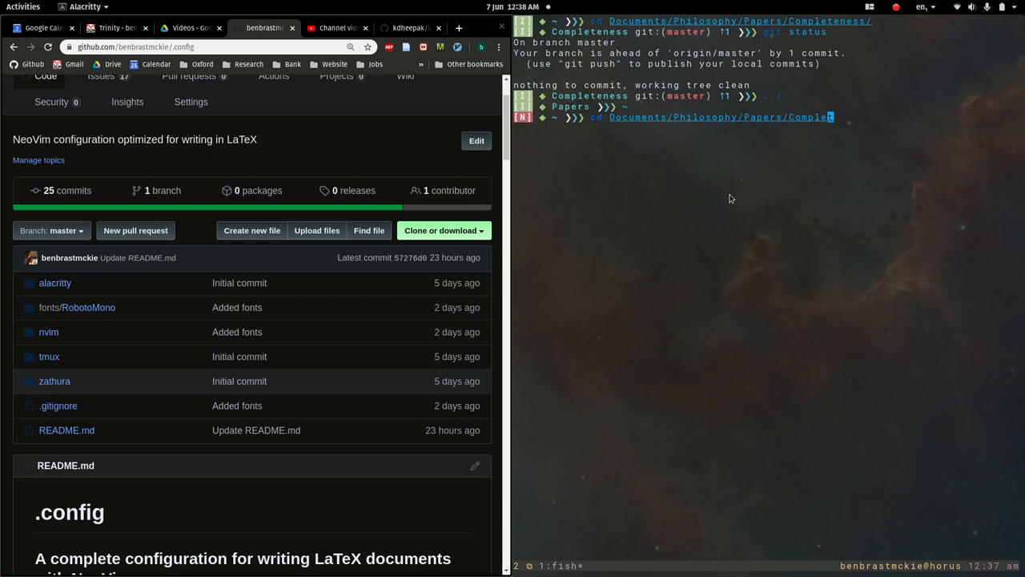
key("Return")
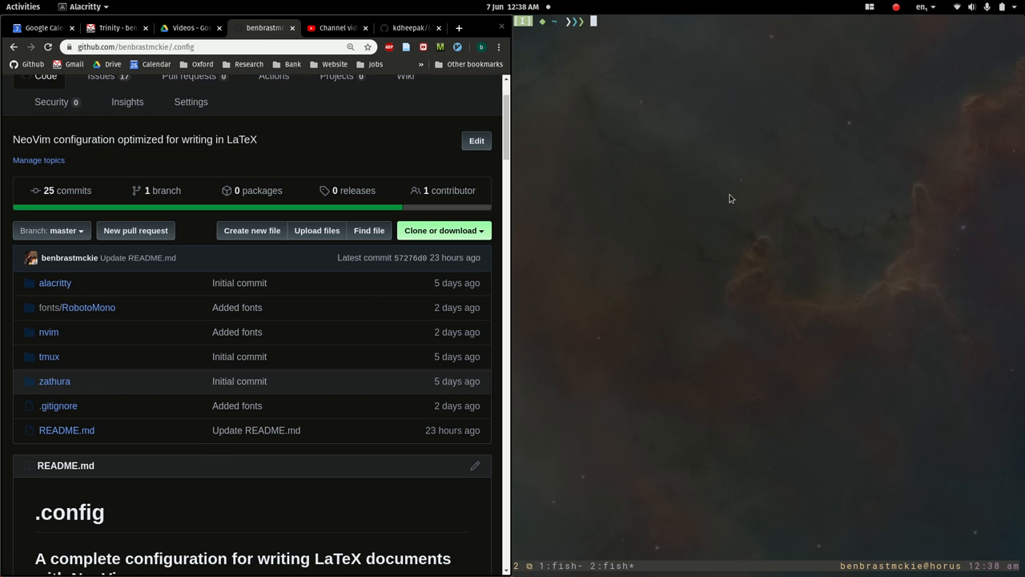
mouse_move(596, 569)
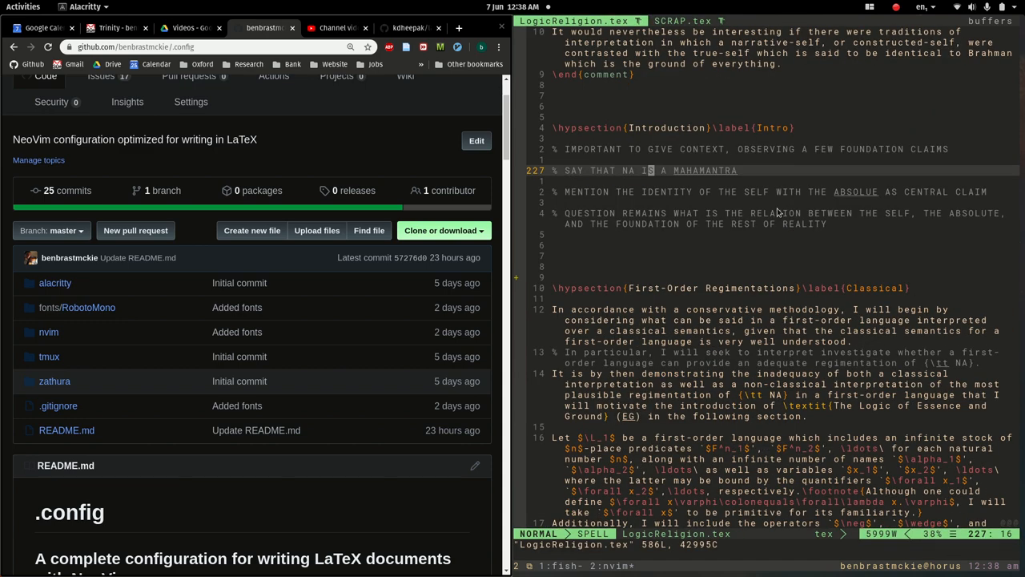
Scroll LogicReligion.tex in NeoVim, view SCRAP.tex from the file finder, then return to LogicReligion.tex.
scroll("up", 3)
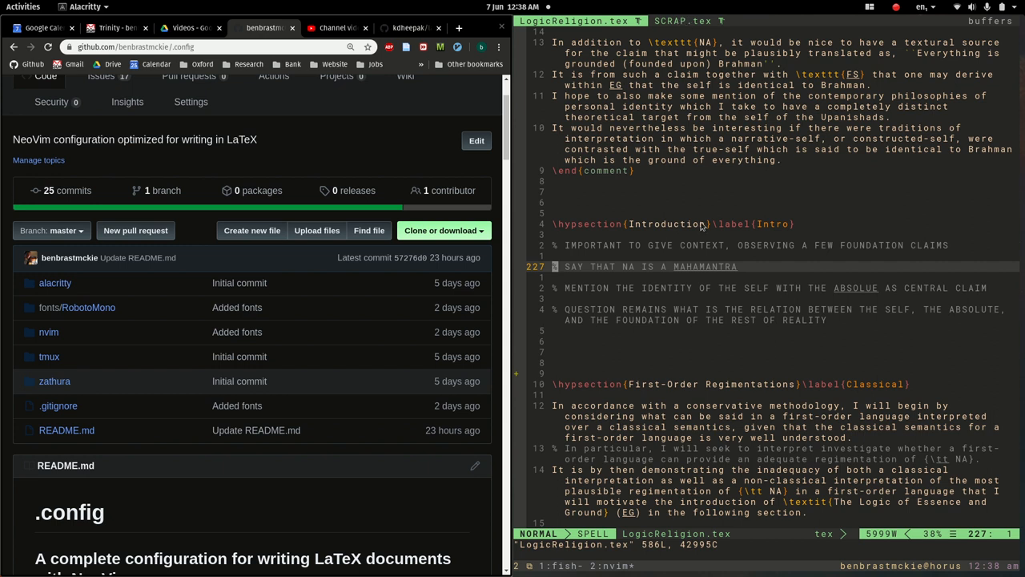
mouse_move(637, 436)
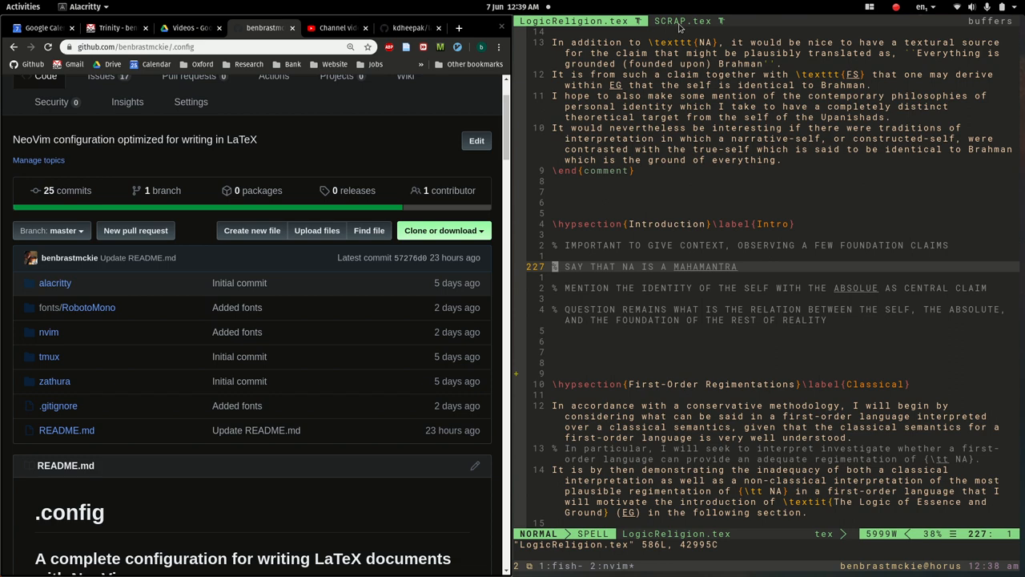
left_click(681, 21)
type(":Files")
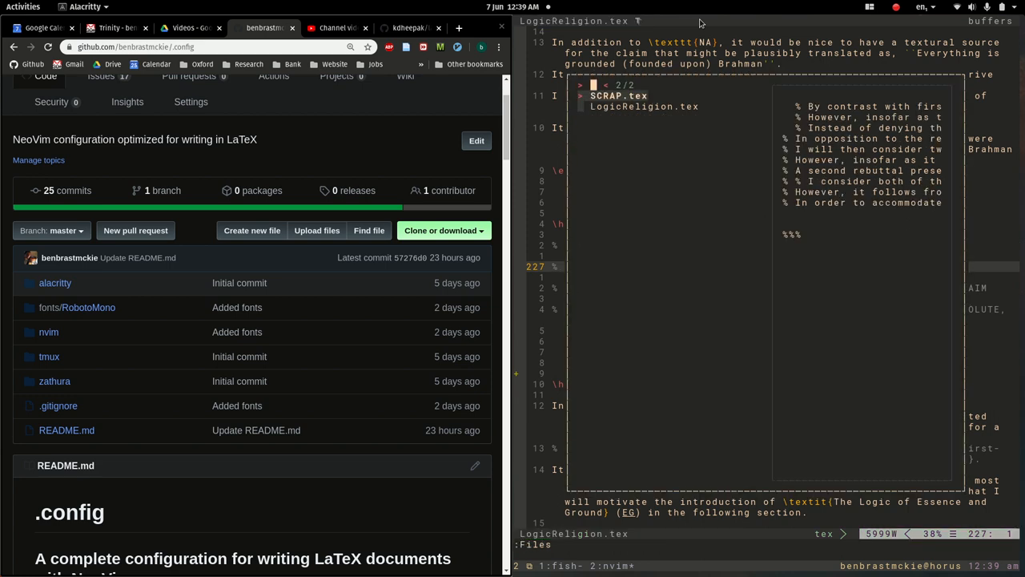
left_click(682, 21)
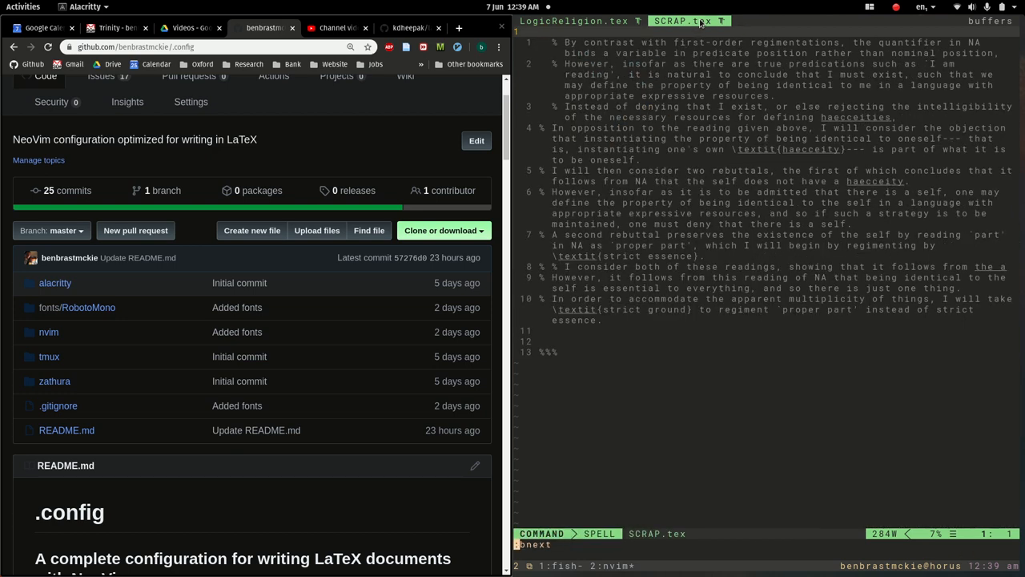
left_click(577, 21)
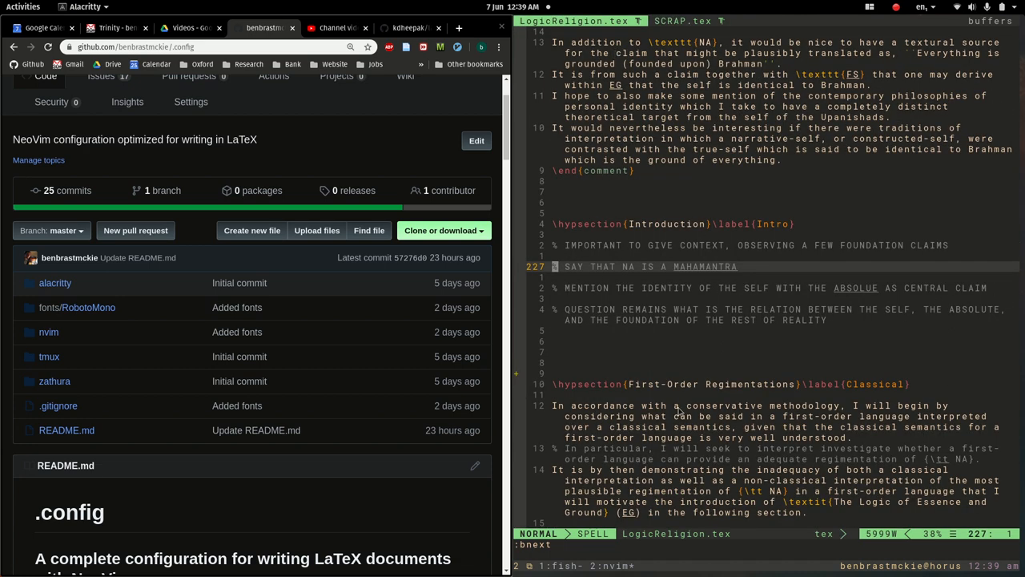
mouse_move(792, 212)
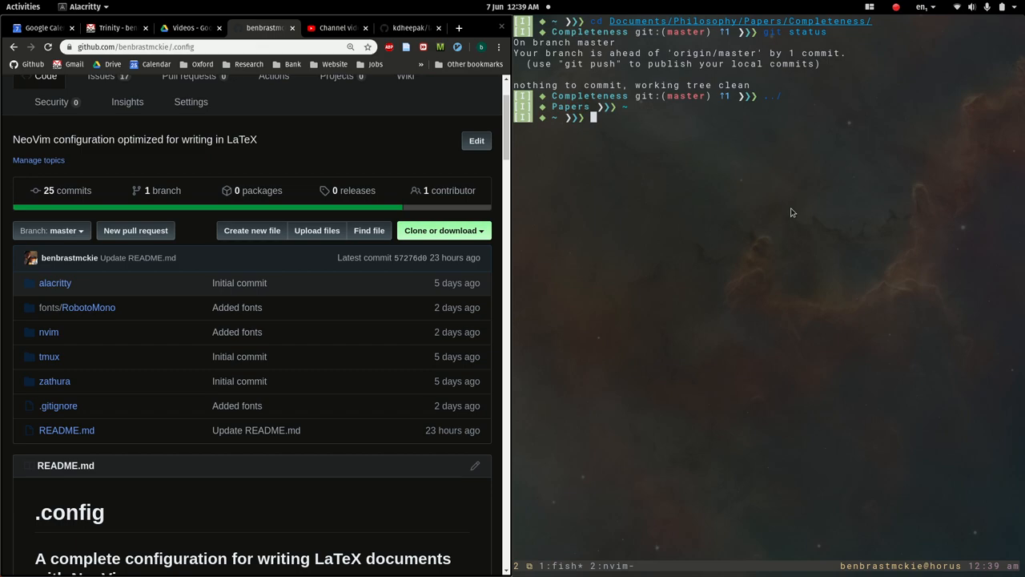
scroll("down", 3)
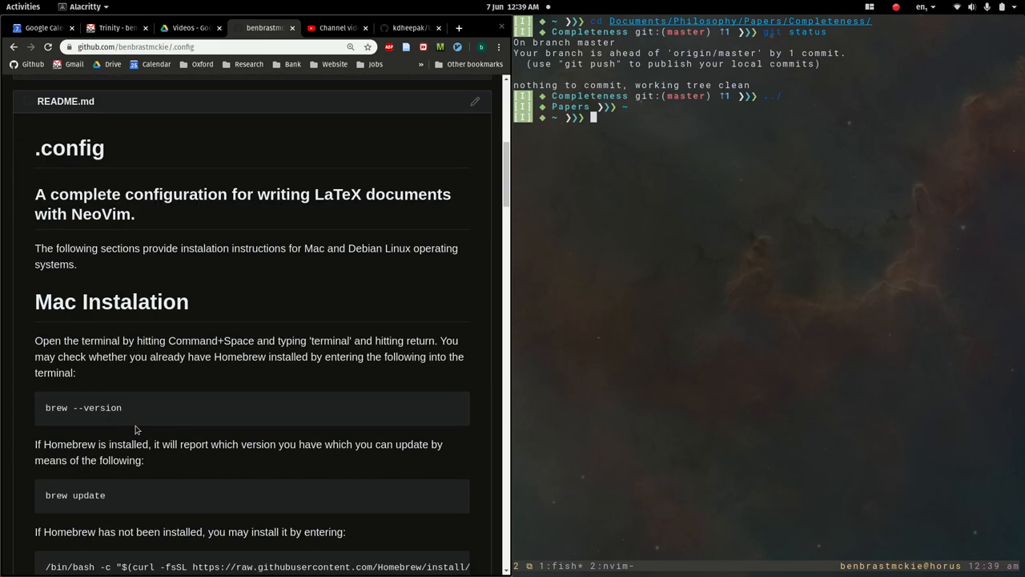
scroll("down", 3)
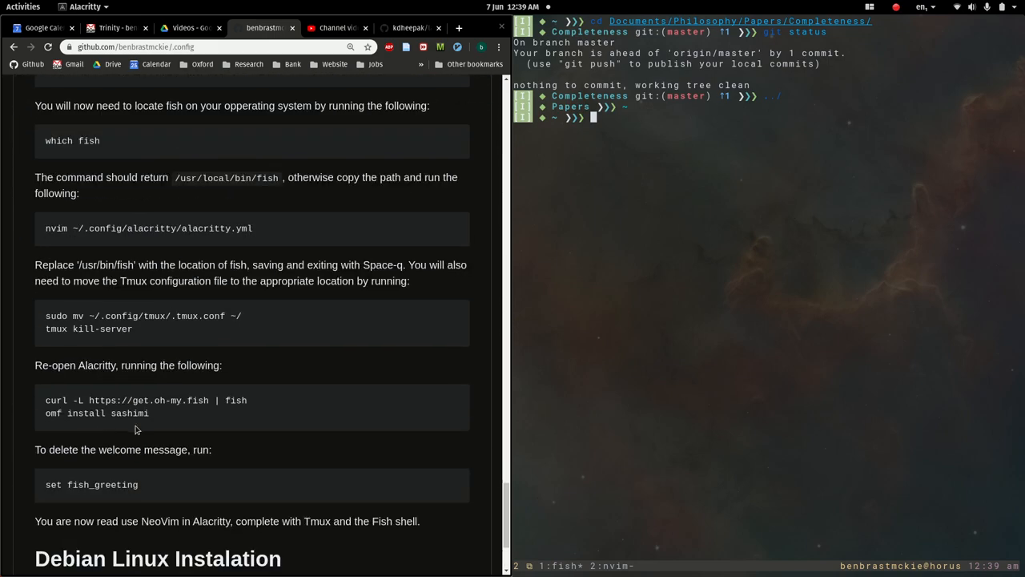
scroll("up", 3)
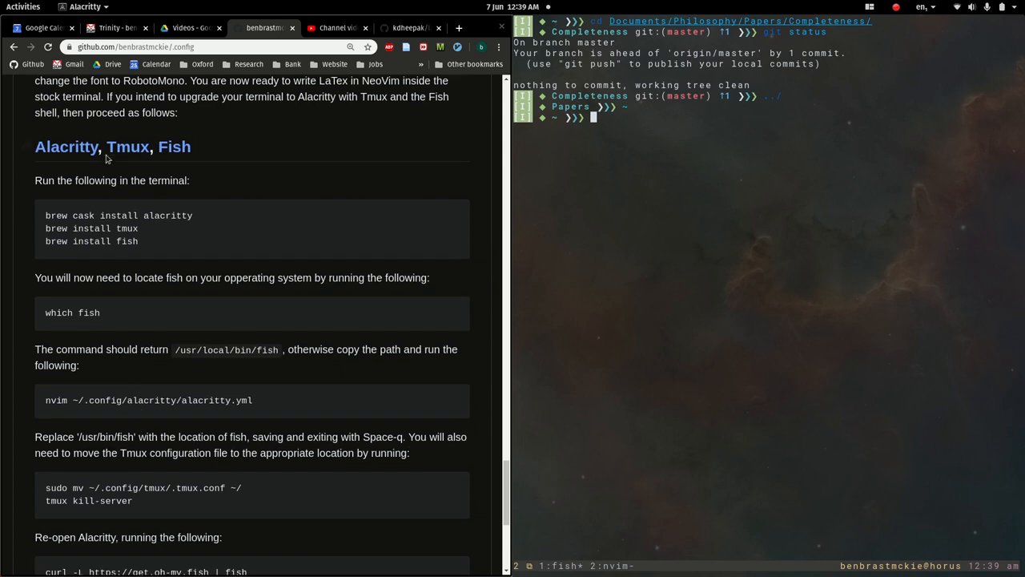
scroll("down", 3)
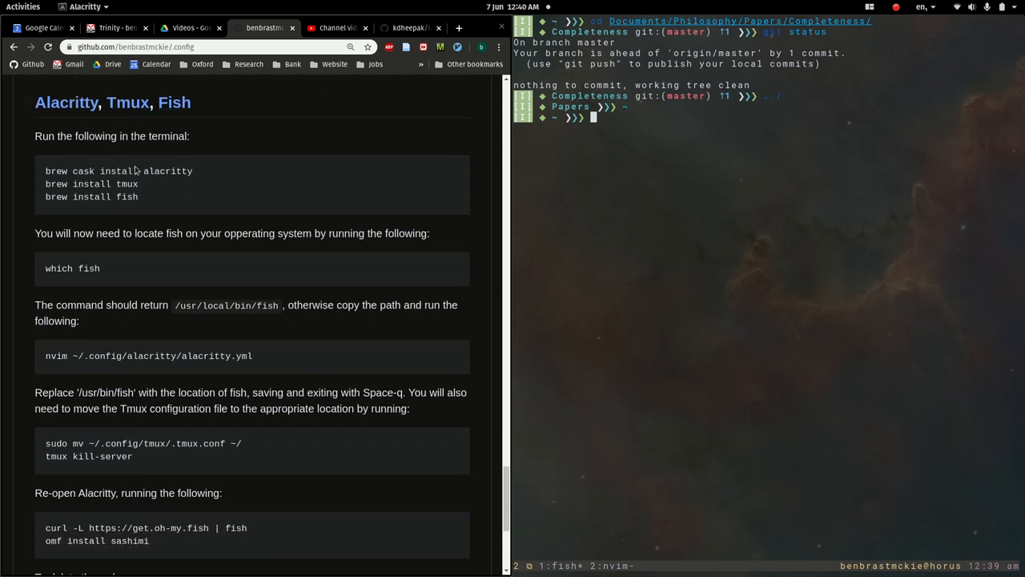
scroll("down", 3)
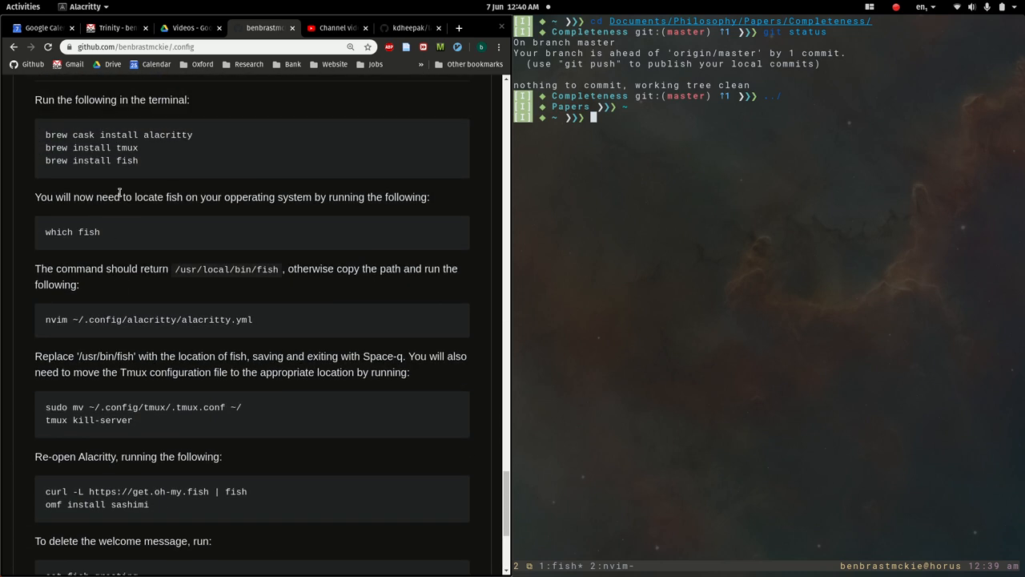
scroll("down", 3)
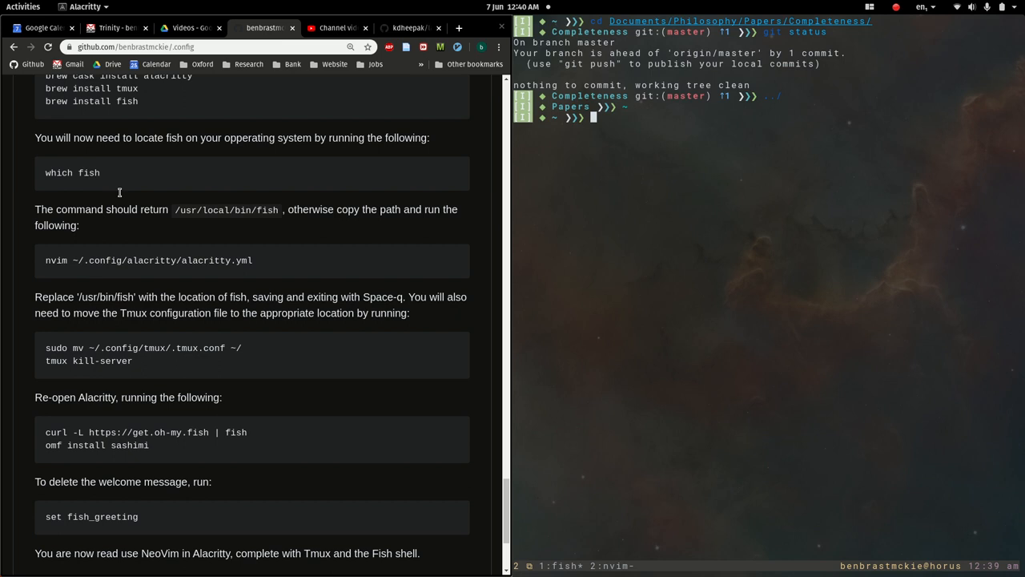
mouse_move(365, 328)
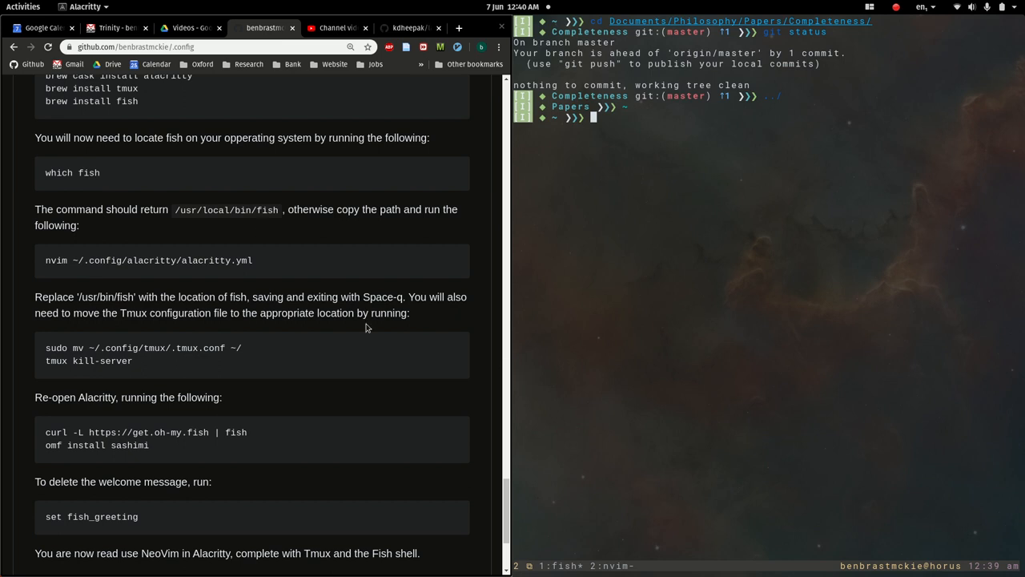
scroll("up", 3)
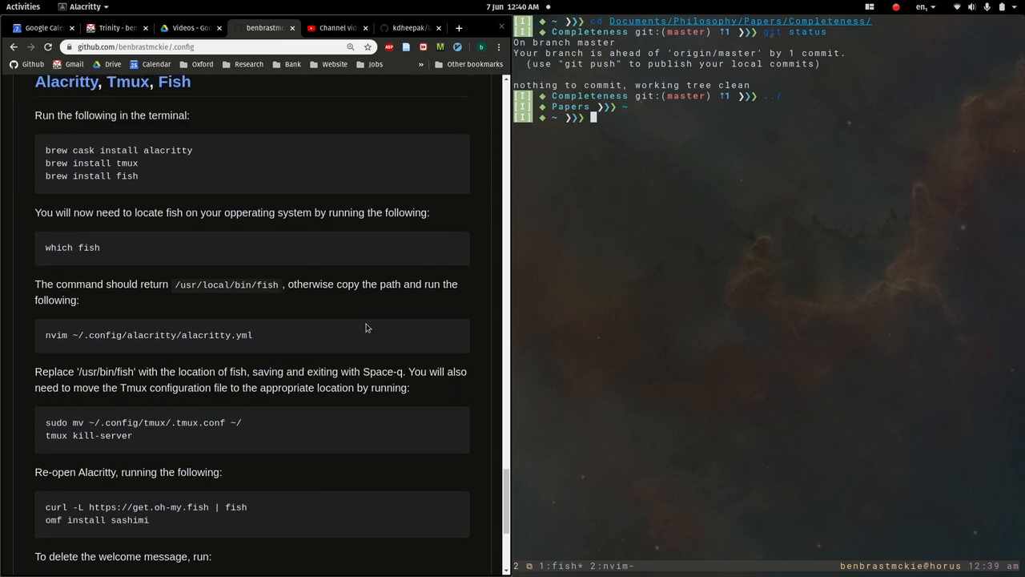
mouse_move(429, 273)
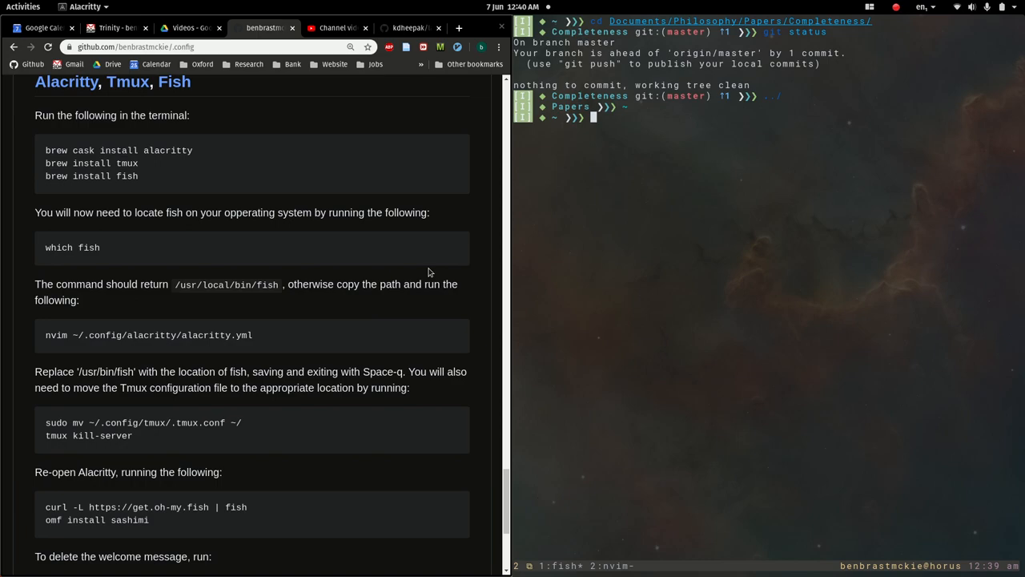
scroll("down", 3)
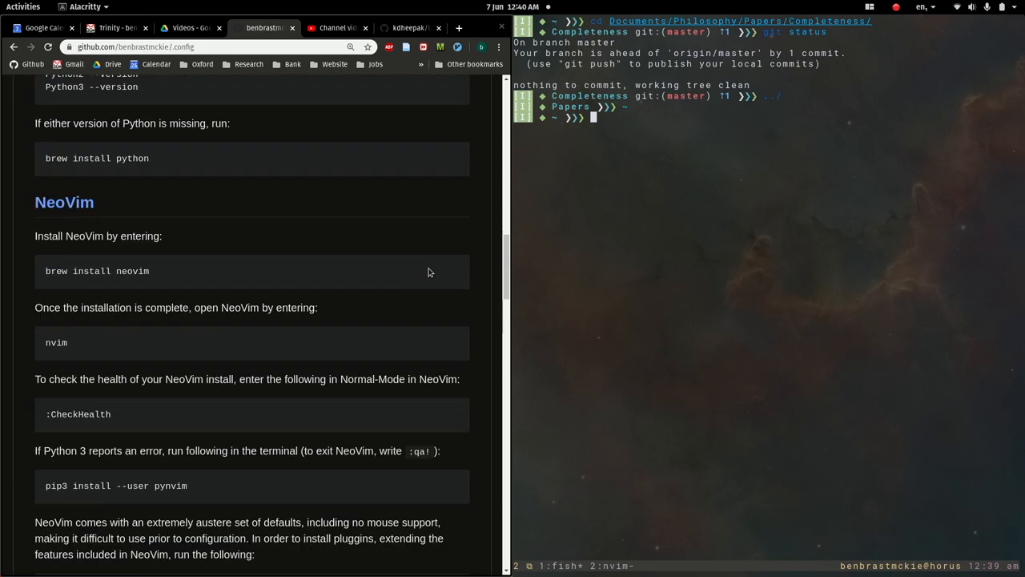
scroll("up", 3)
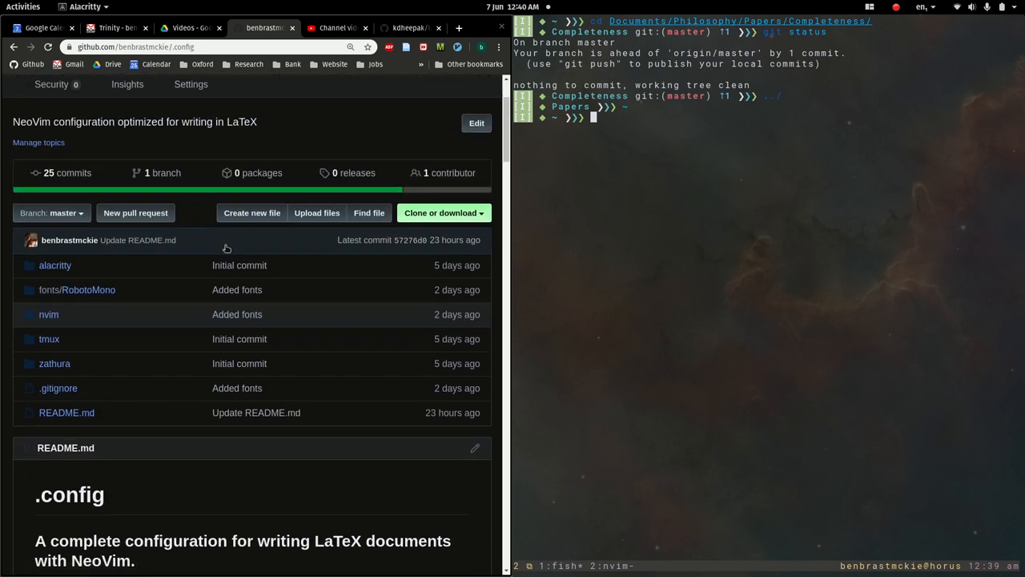
mouse_move(350, 297)
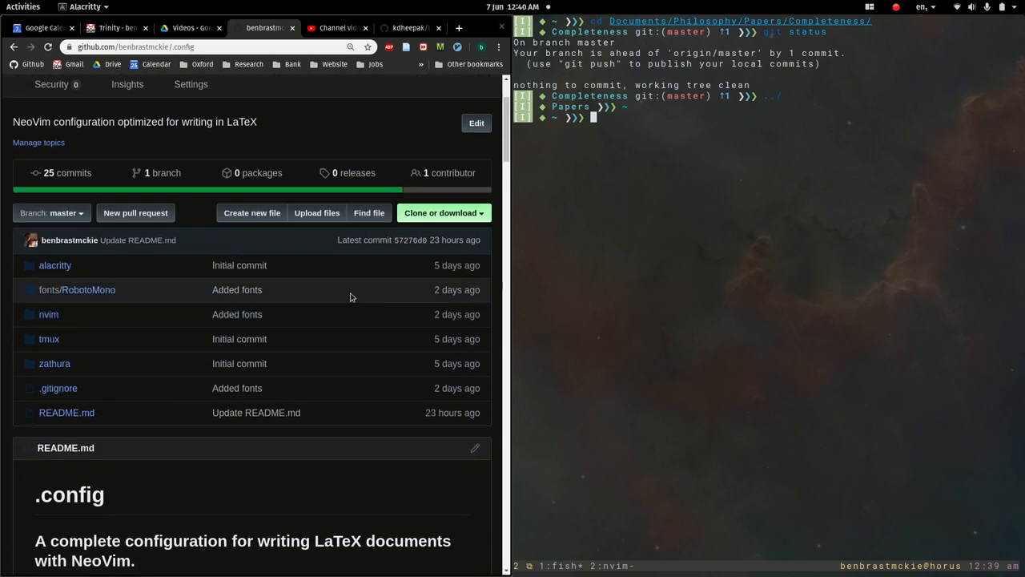
mouse_move(648, 221)
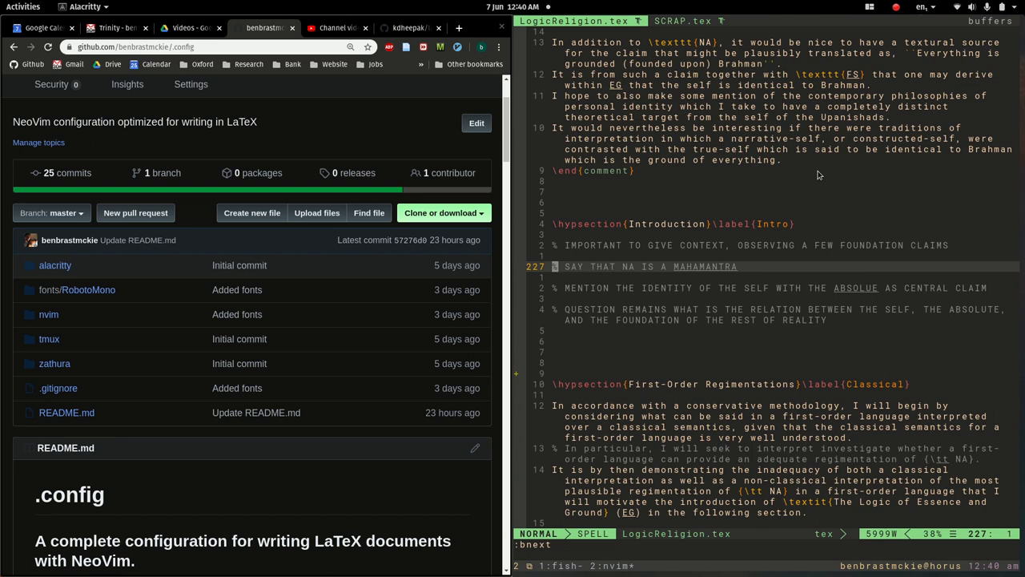
Open the .config repository's Issues list and scroll through its 17 open issues such as Clipboards and Pandoc plugin.
scroll("up", 3)
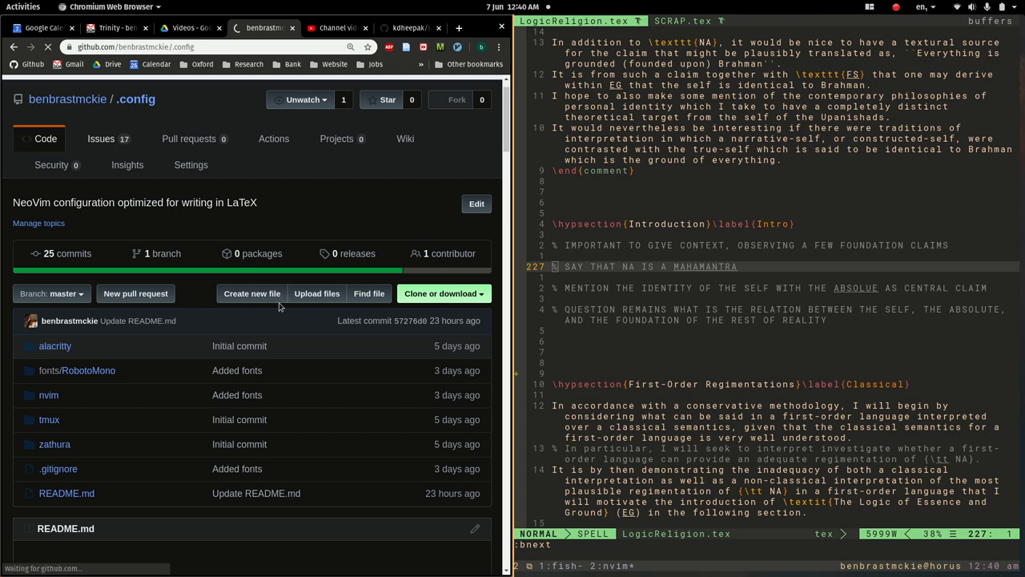
left_click(101, 138)
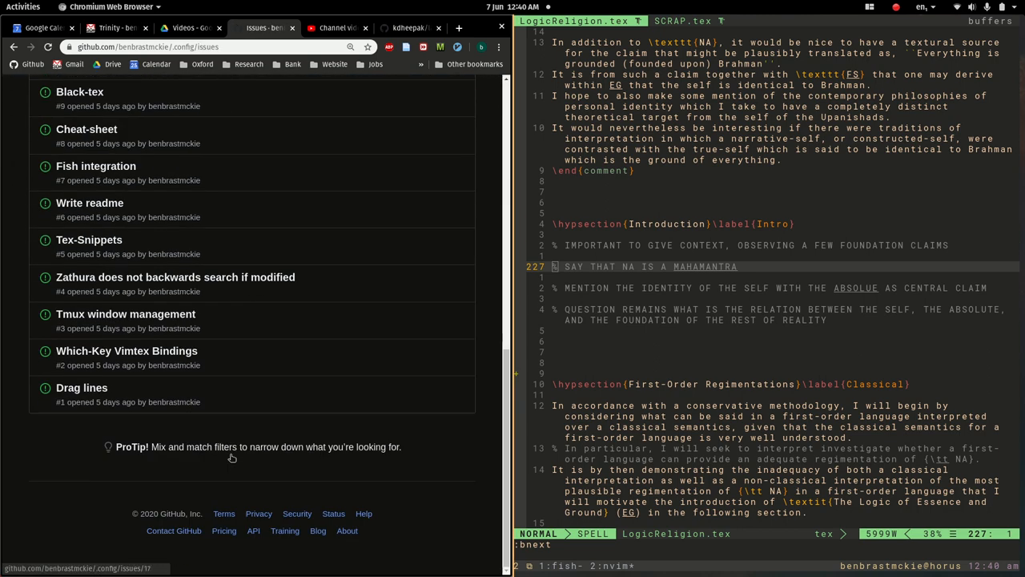
scroll("up", 3)
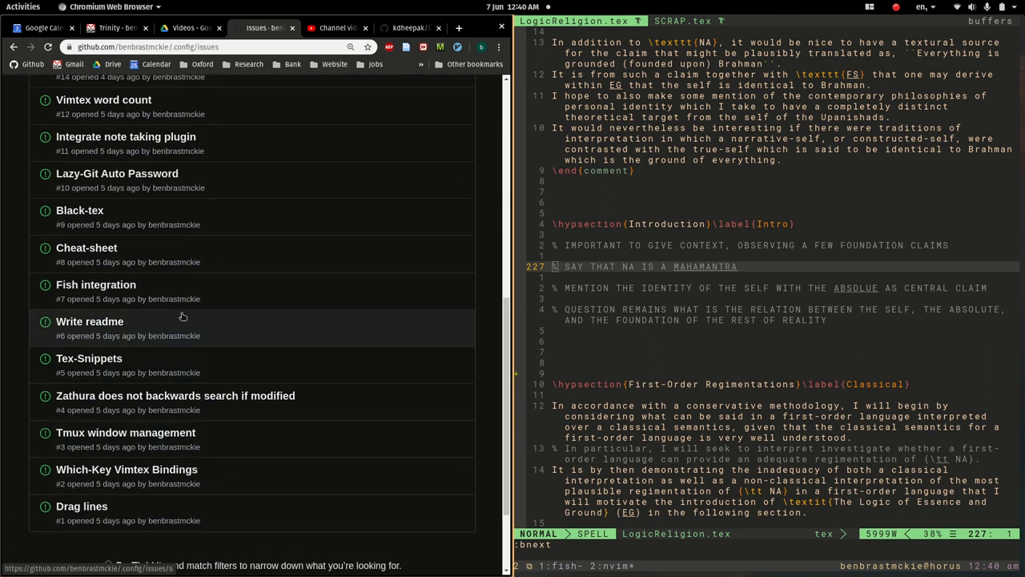
scroll("up", 3)
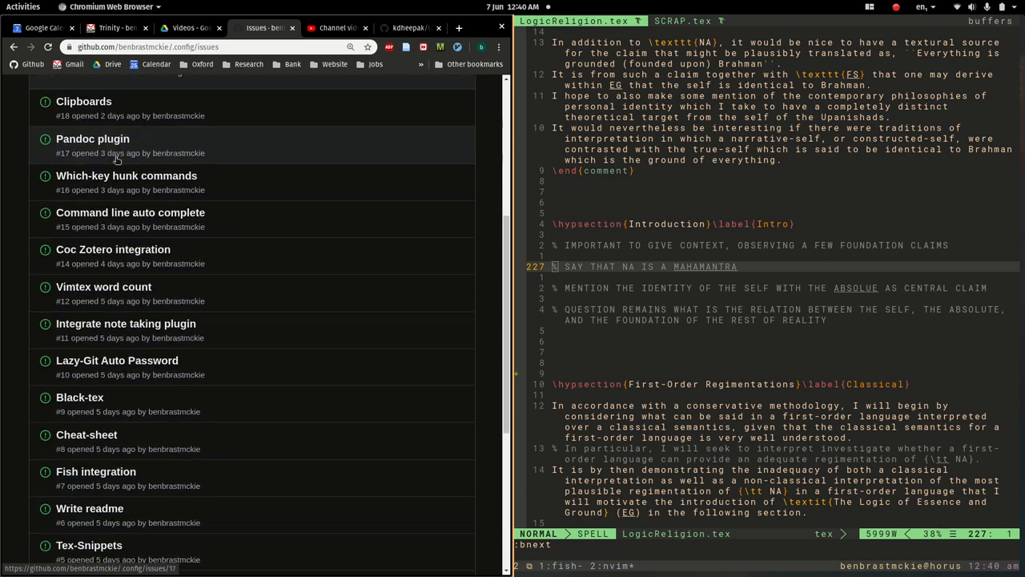
scroll("down", 3)
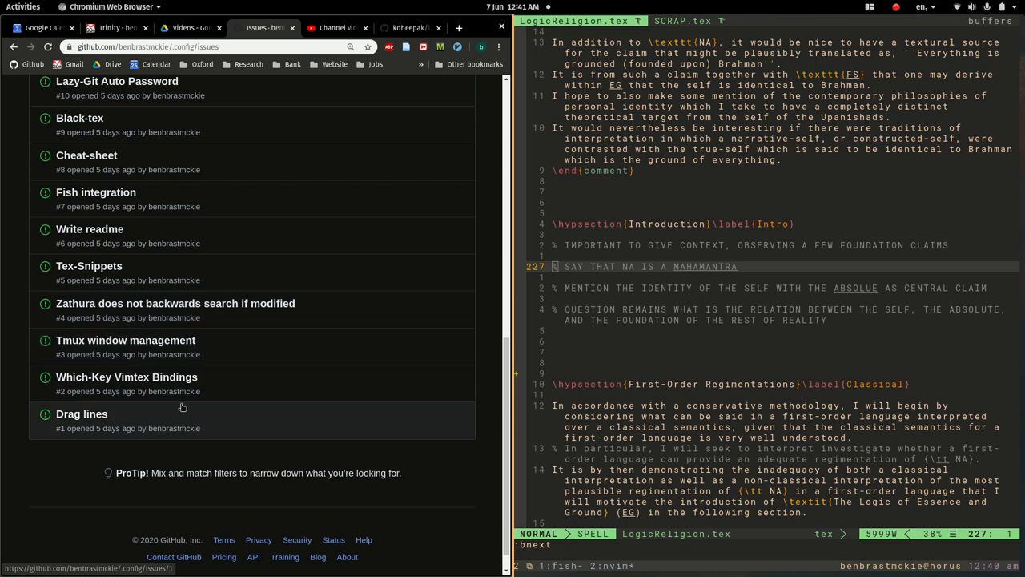
scroll("up", 3)
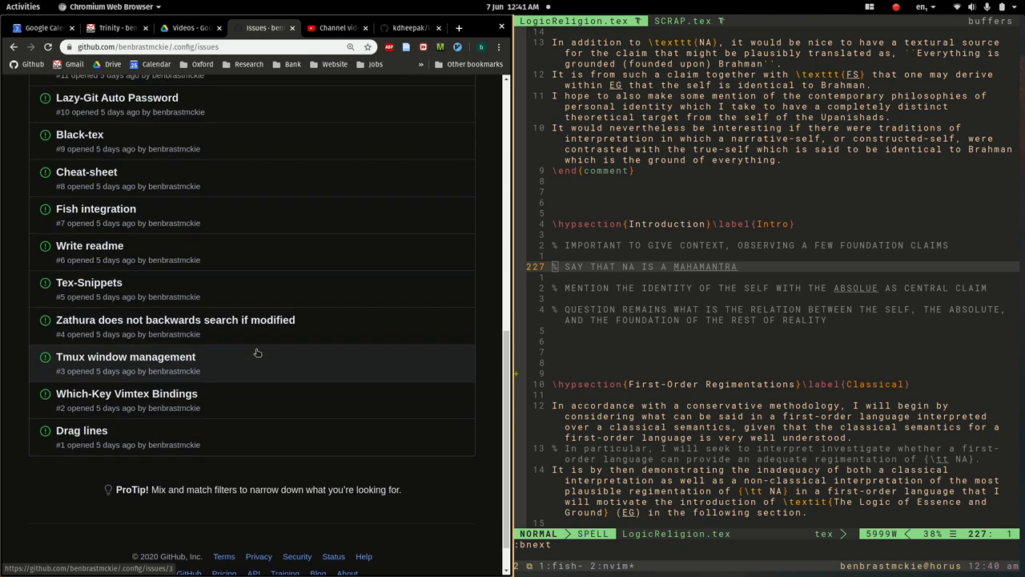
scroll("up", 3)
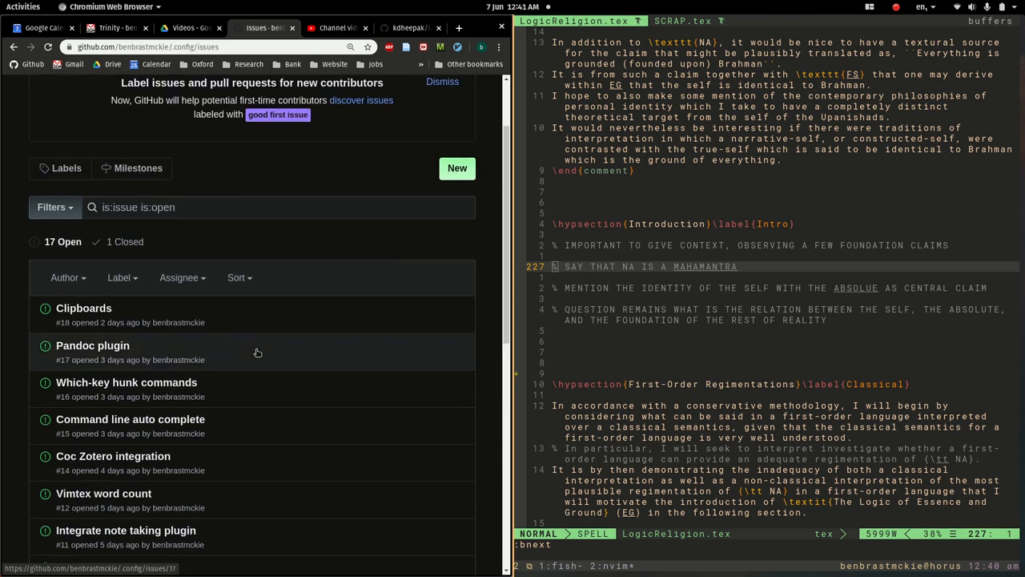
scroll("up", 3)
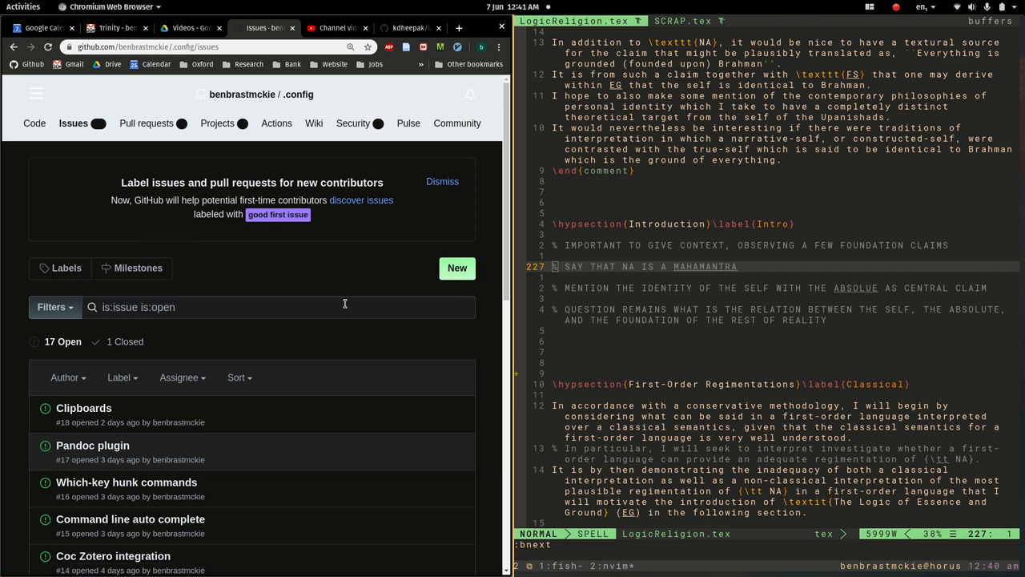
mouse_move(394, 156)
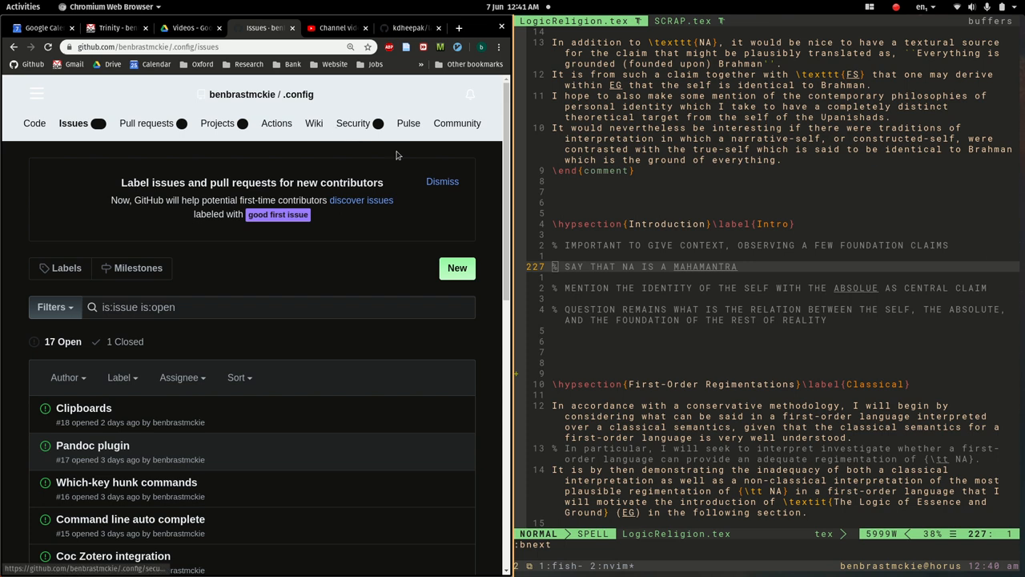
mouse_move(433, 183)
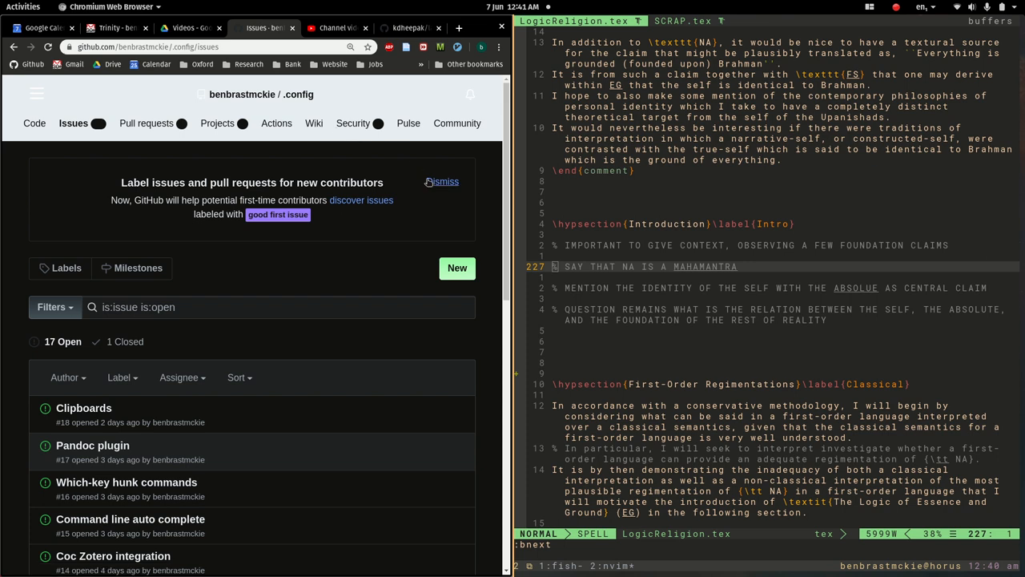
mouse_move(897, 163)
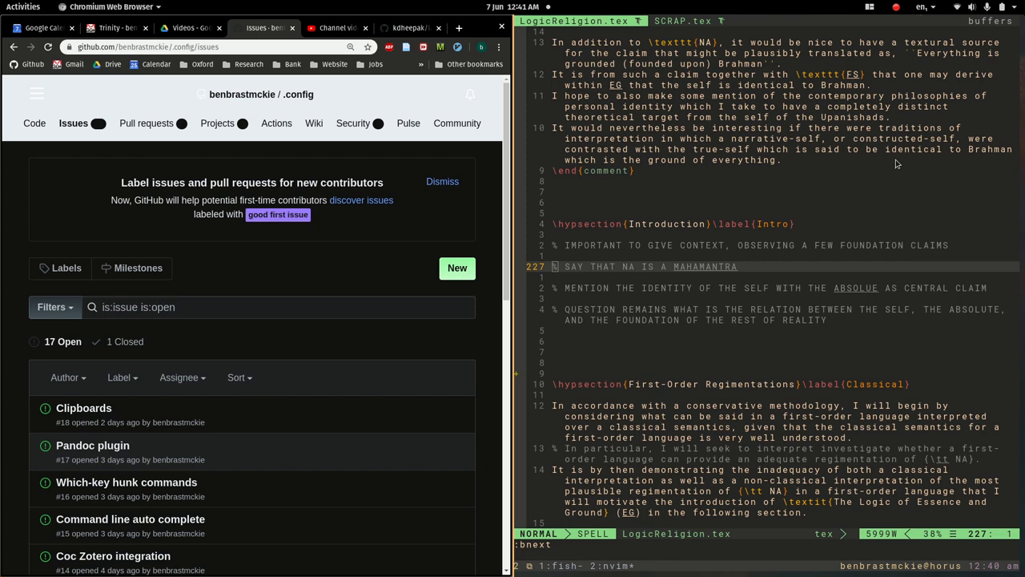